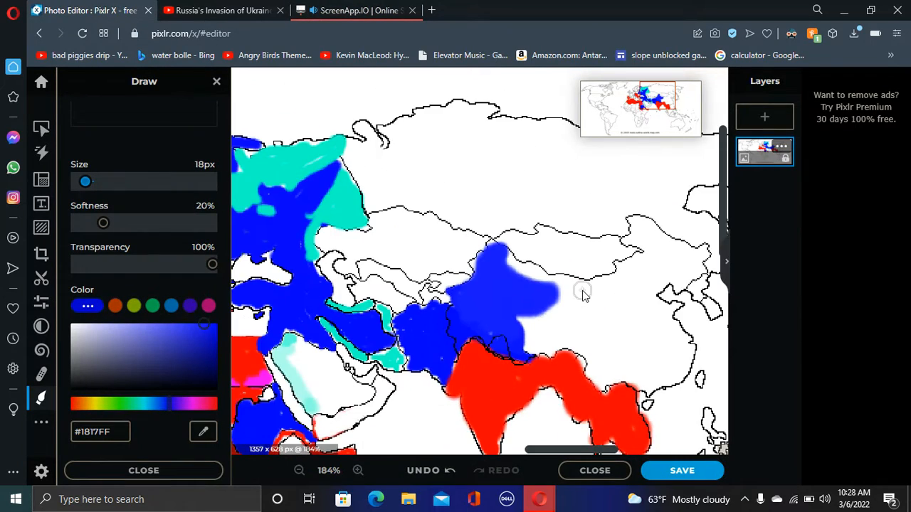
With red and a 1px brush, fill the small Southeast Asian island red
left_click(358, 470)
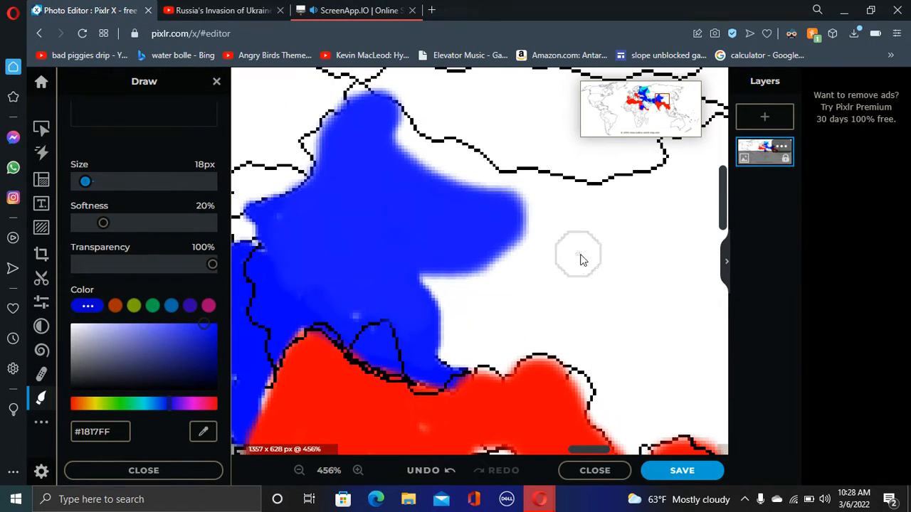
left_click(299, 470)
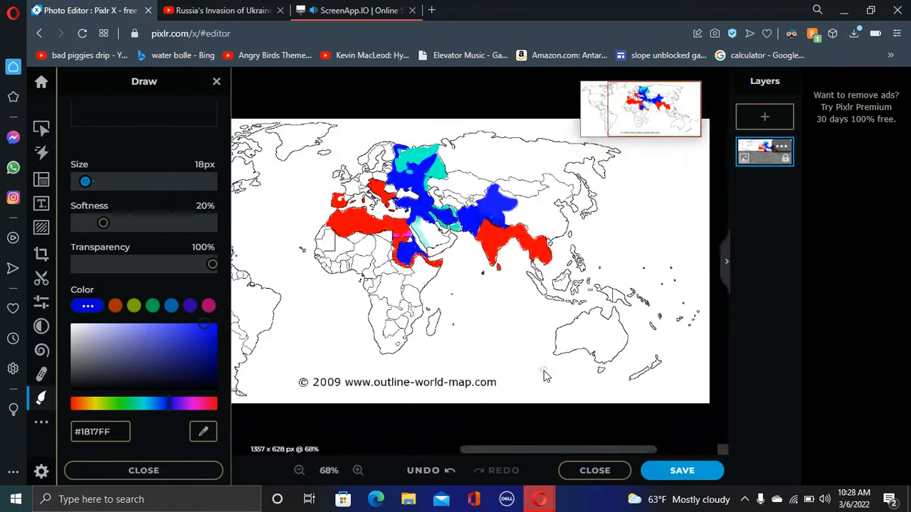
left_click(358, 470)
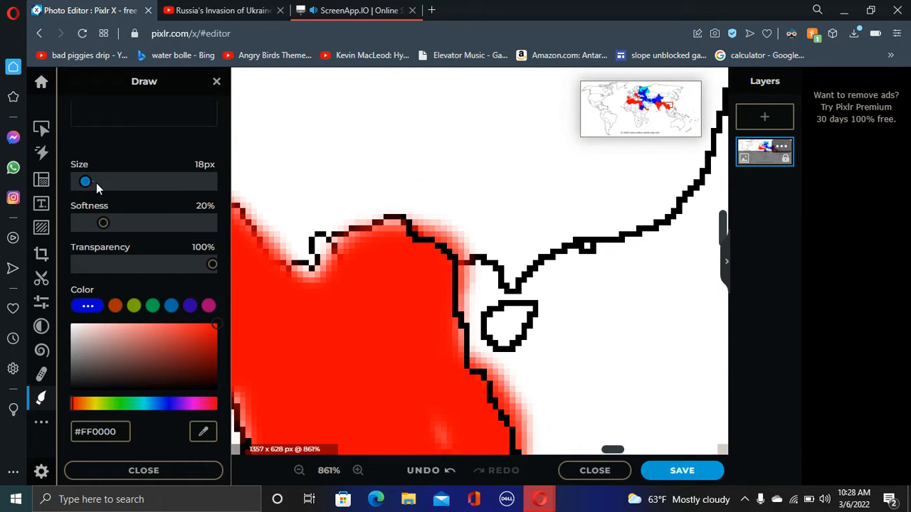
left_click_drag(86, 181, 77, 181)
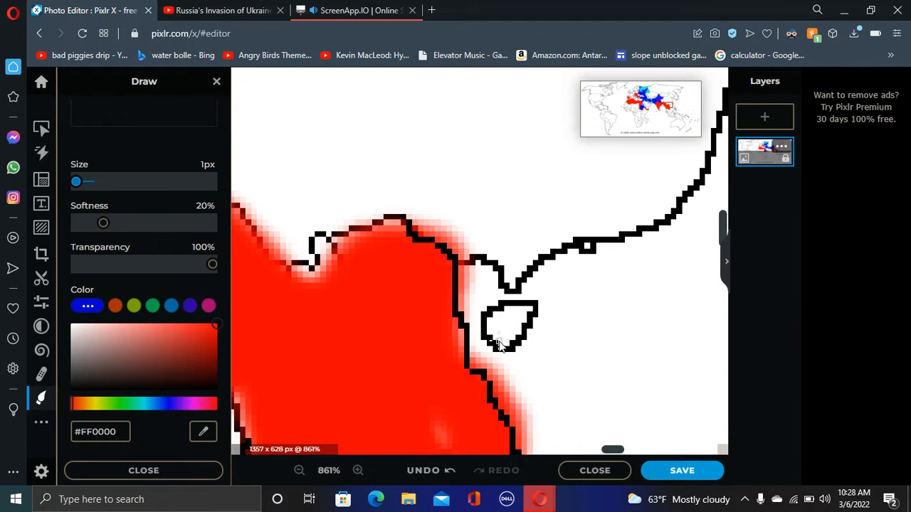
left_click(502, 320)
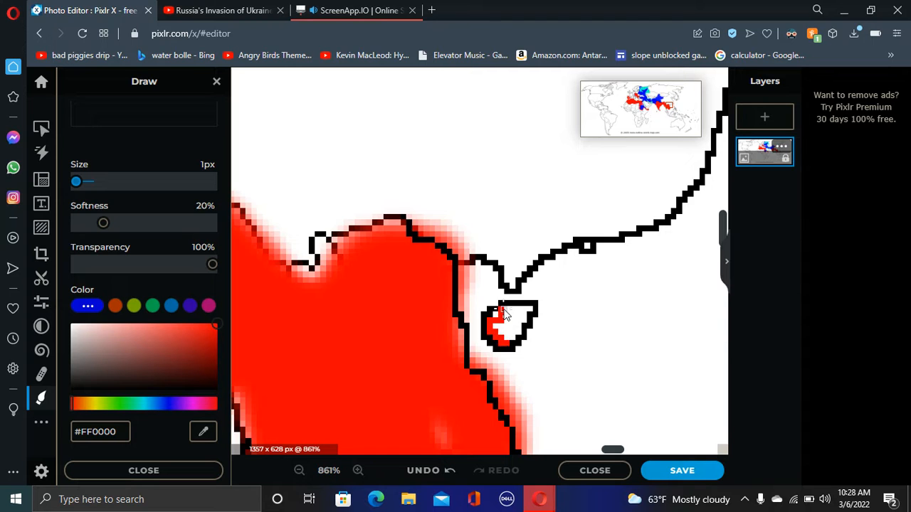
left_click(508, 320)
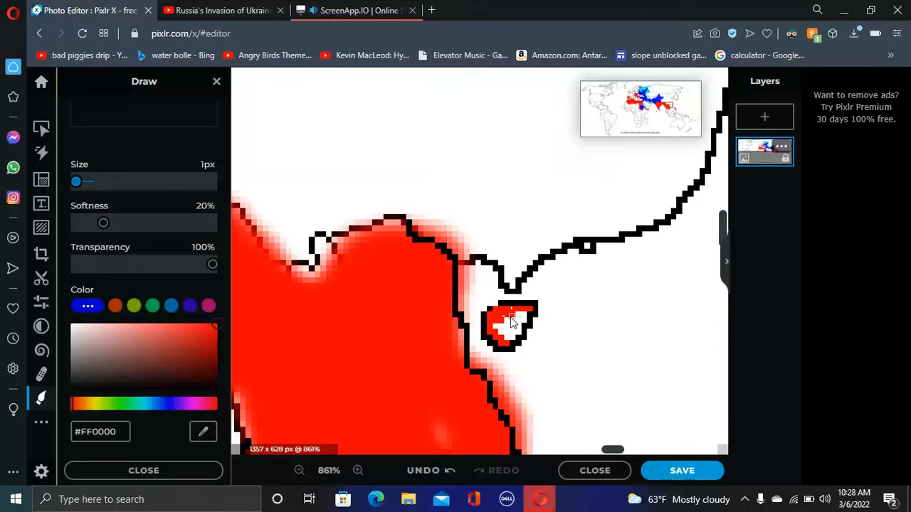
left_click(508, 326)
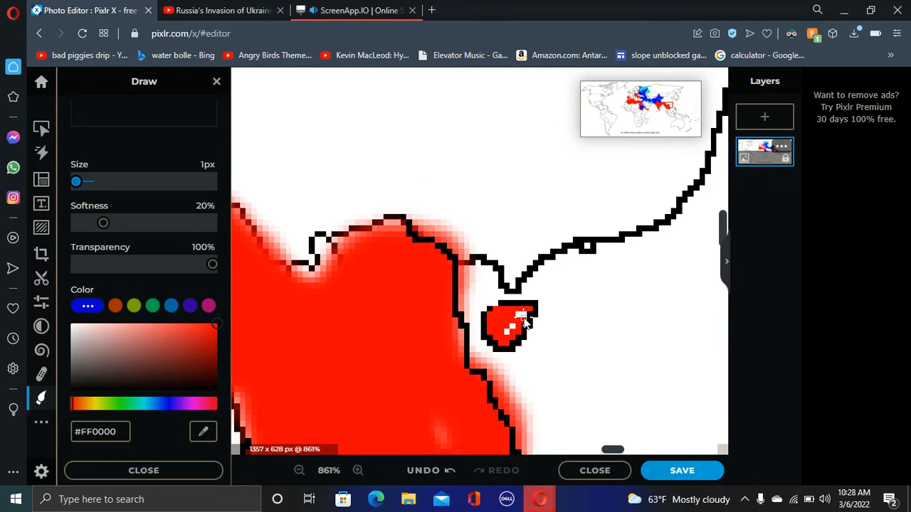
left_click(516, 317)
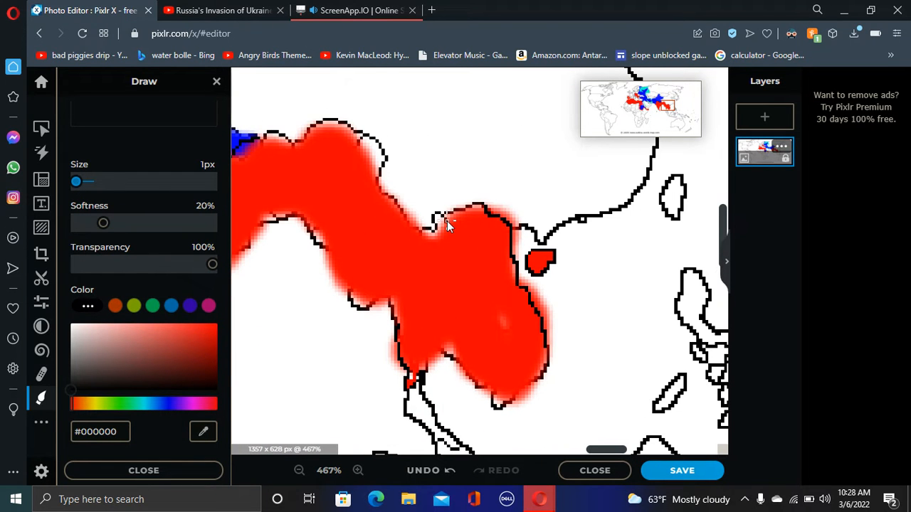
Redraw the black country borders through the red Indochina region
left_click_drag(445, 217, 473, 374)
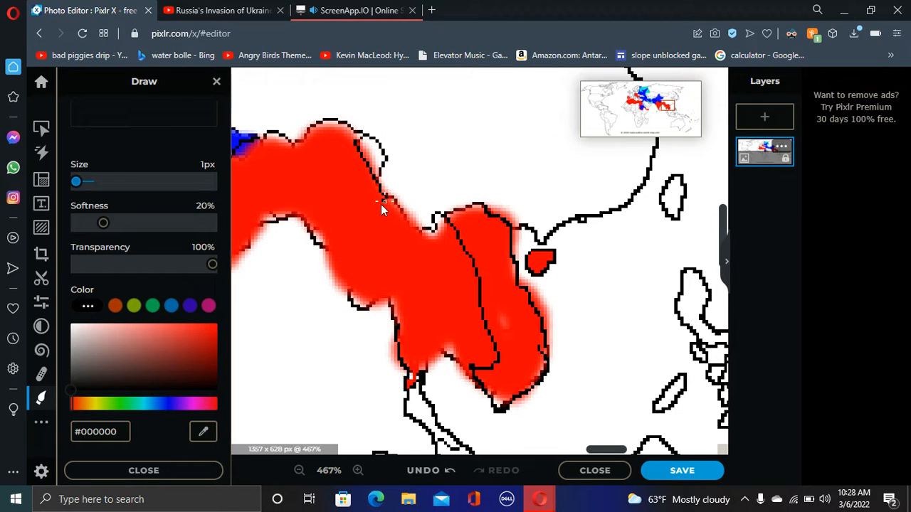
left_click(299, 471)
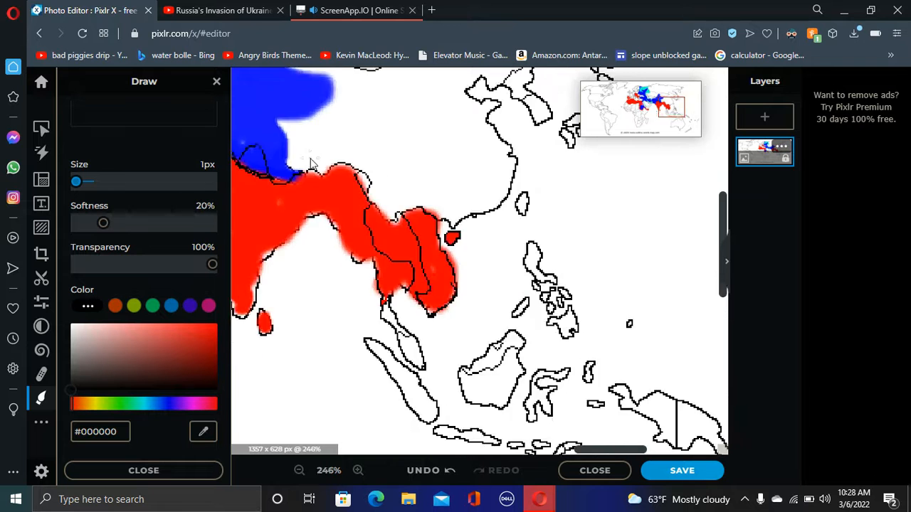
left_click(358, 470)
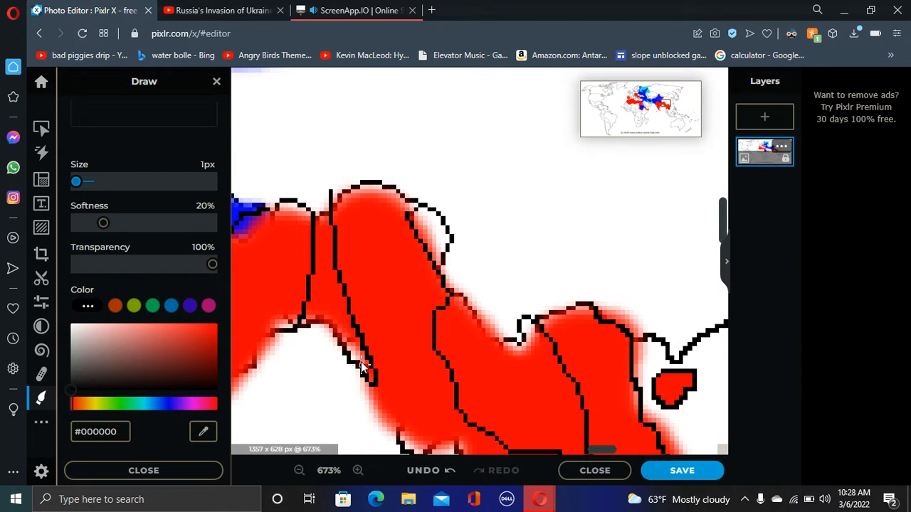
left_click(298, 471)
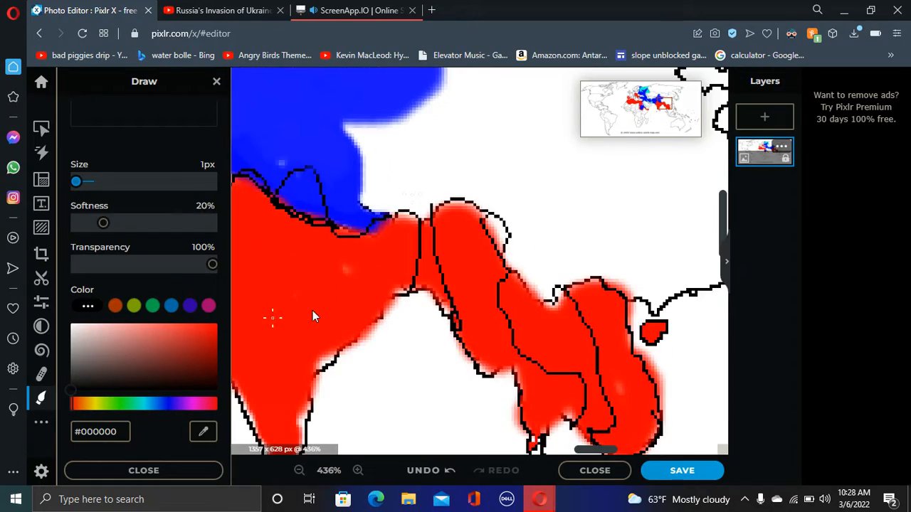
left_click(299, 471)
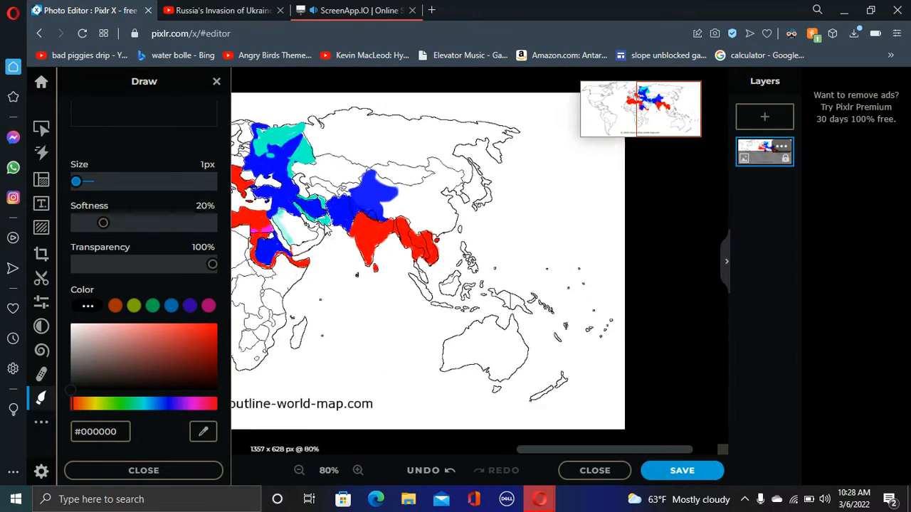
Add a teal spot at the Himalayan border and retrace black borders around the magenta patch
left_click(358, 470)
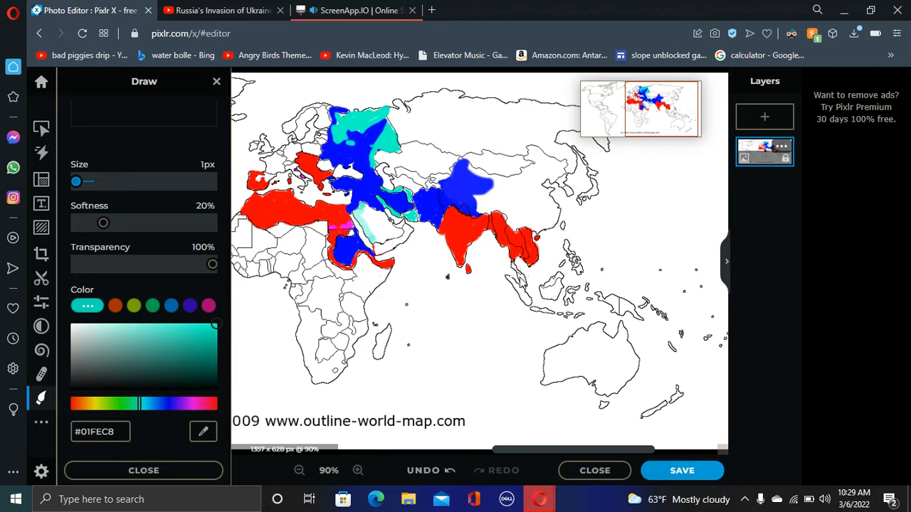
left_click(357, 470)
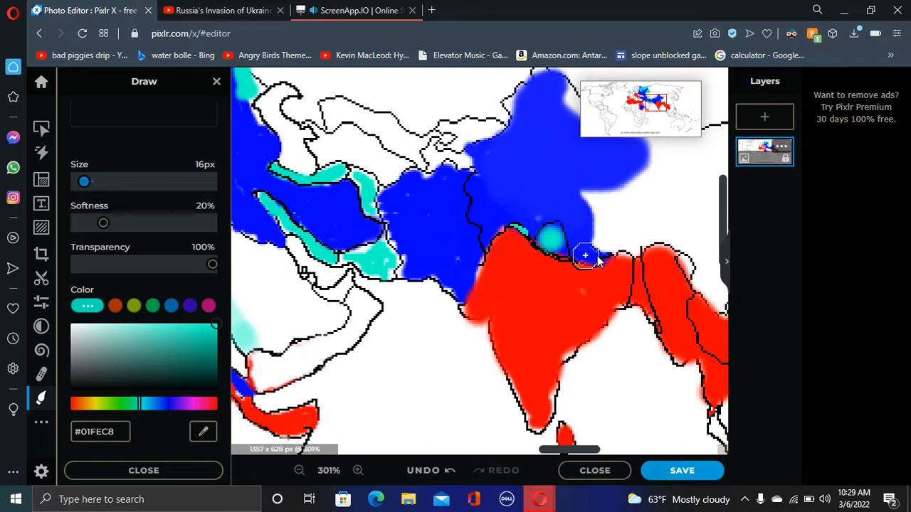
left_click(358, 470)
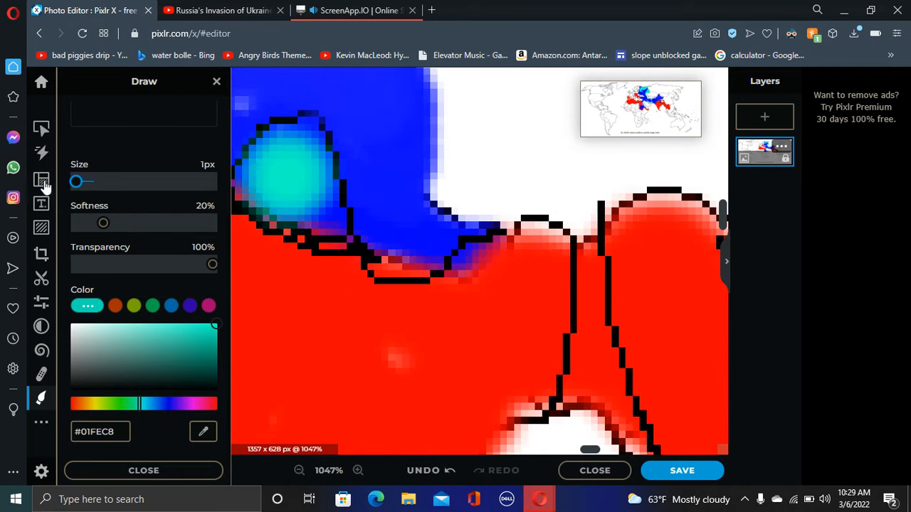
left_click(474, 257)
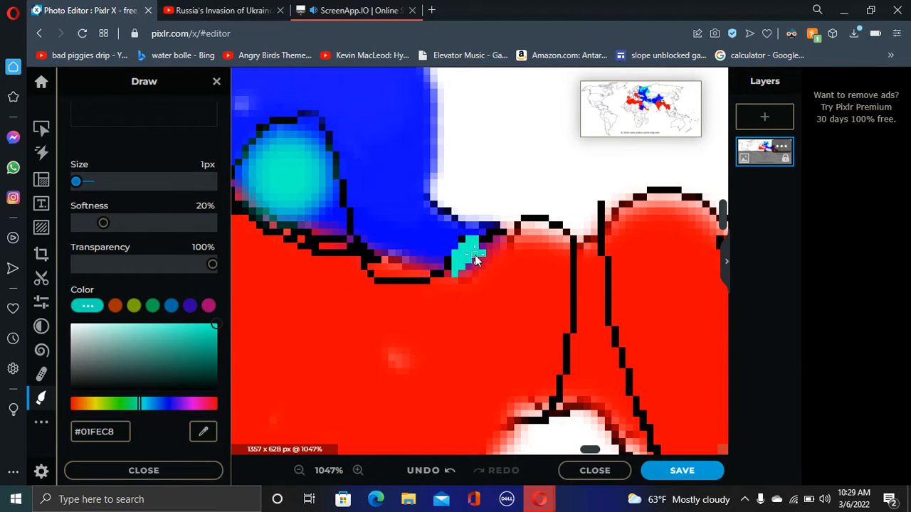
left_click(299, 471)
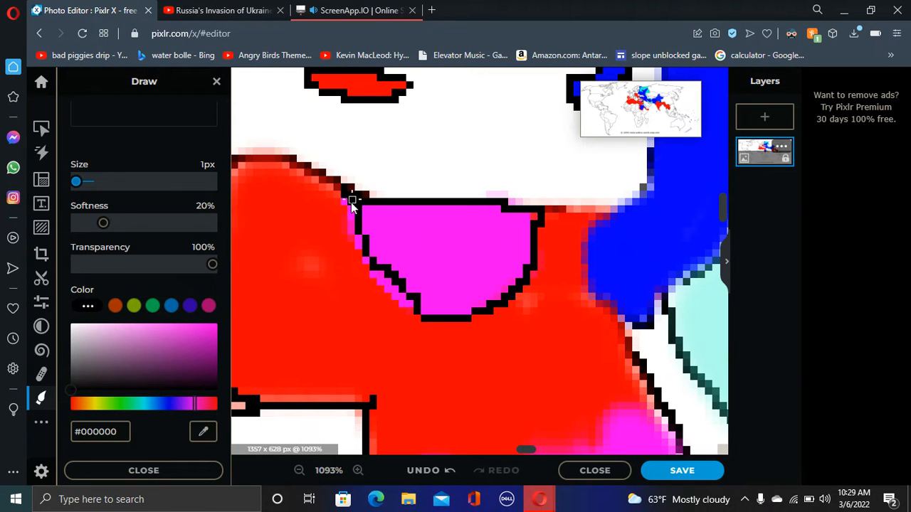
left_click(299, 470)
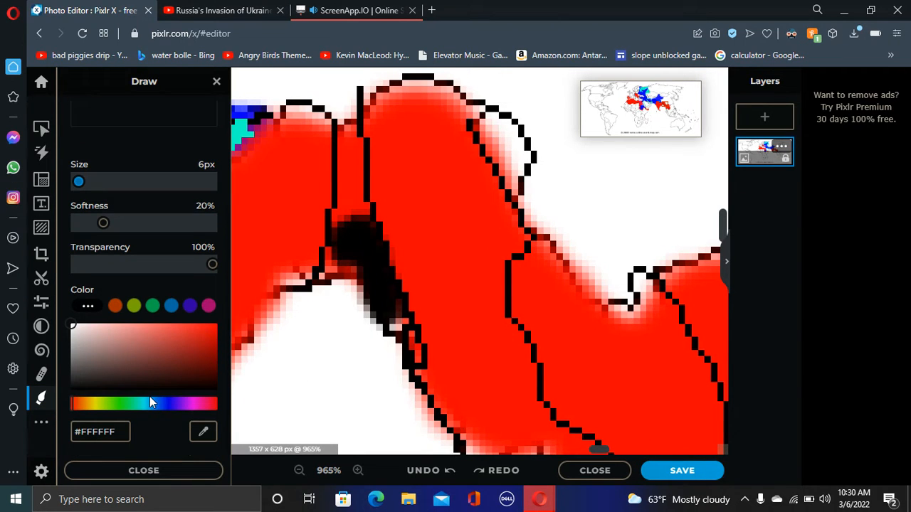
Paint the dark strip between the red Indian and Southeast Asian regions magenta, then retrace its borders
left_click(299, 470)
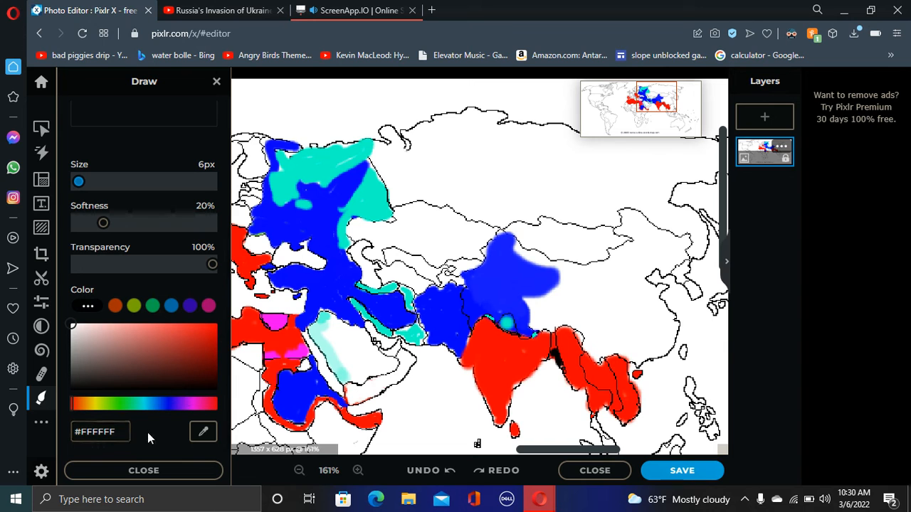
left_click(216, 324)
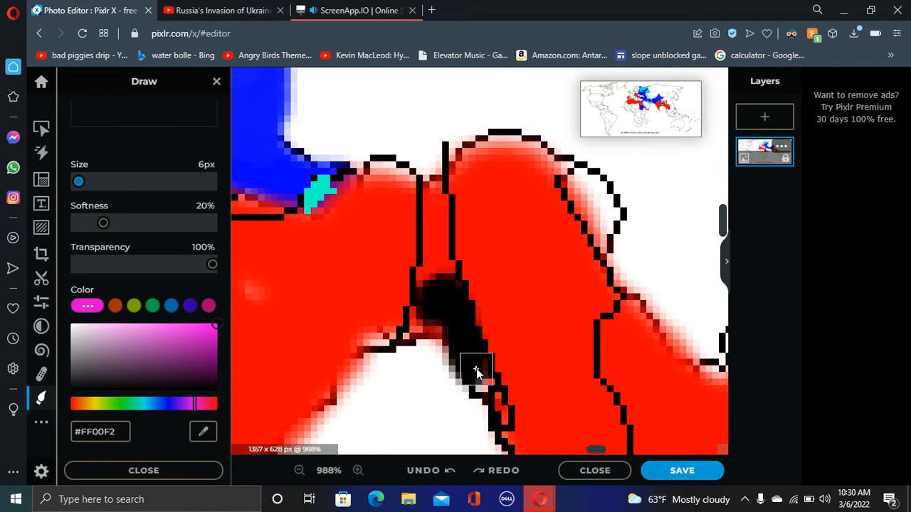
left_click_drag(477, 370, 434, 206)
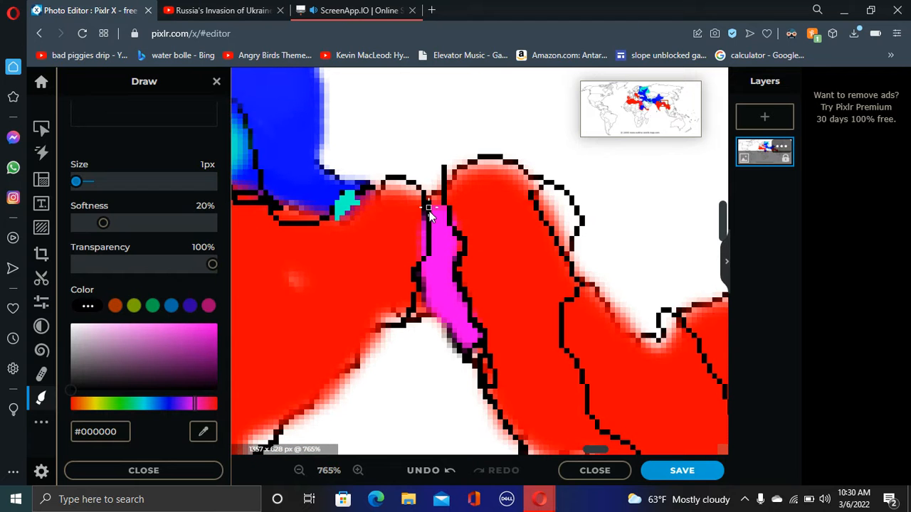
left_click(354, 10)
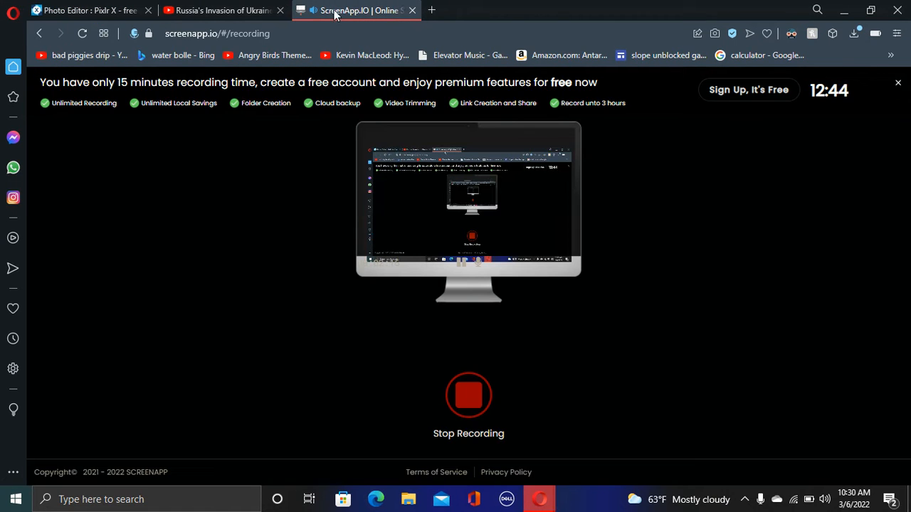
left_click(86, 10)
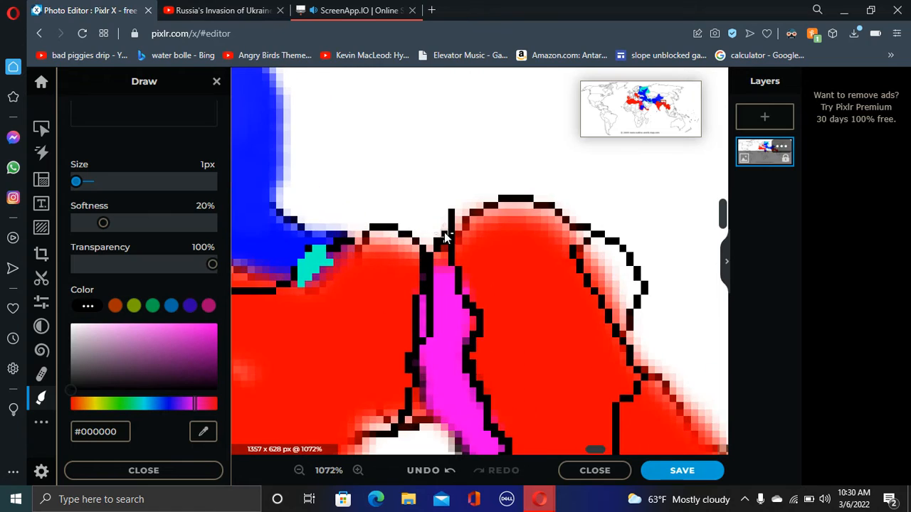
Paint a wide blue band eastward across Central Asia with small blue patches to the north
left_click(299, 470)
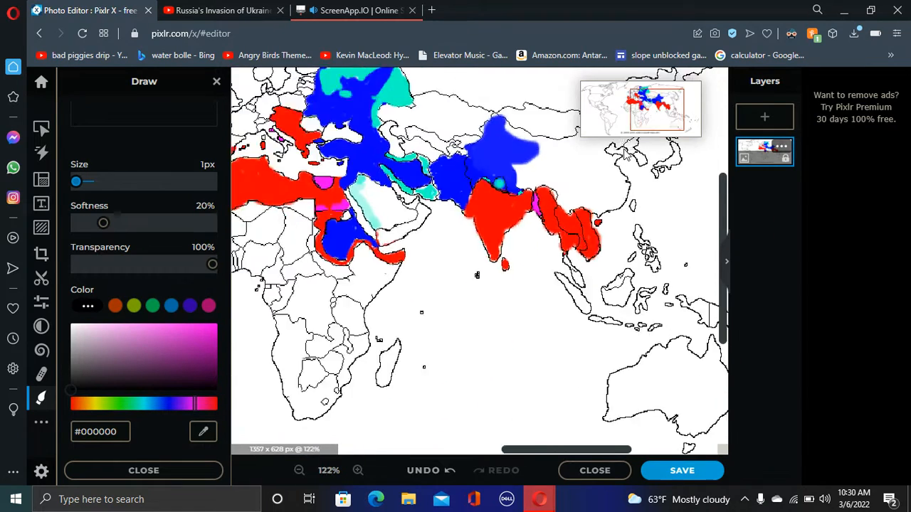
left_click(358, 470)
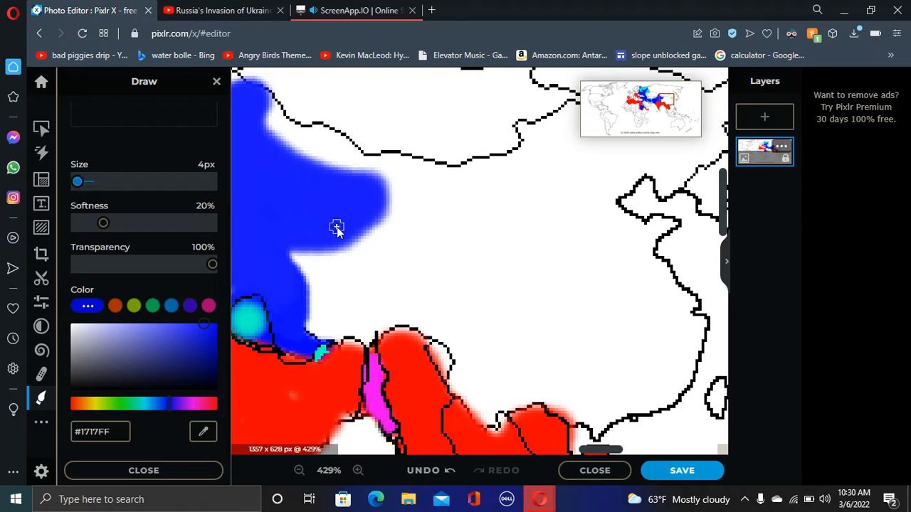
left_click_drag(336, 230, 478, 248)
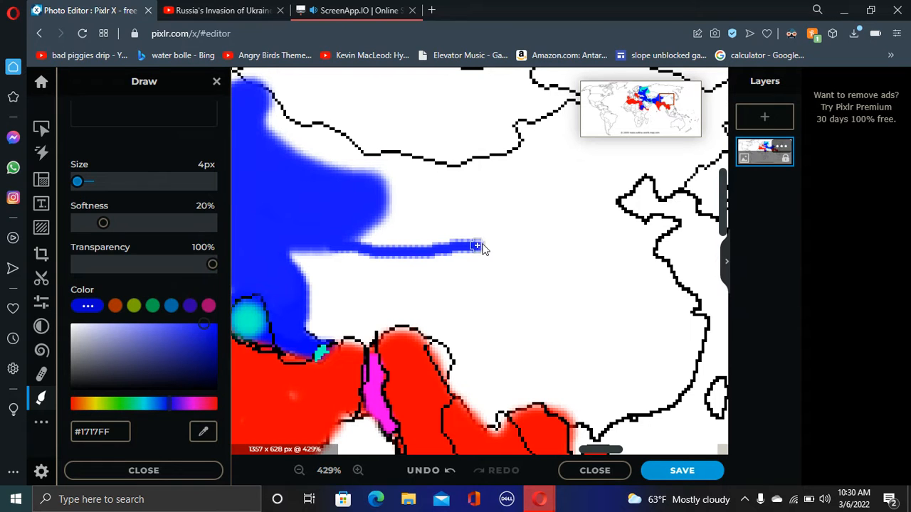
left_click_drag(477, 247, 469, 313)
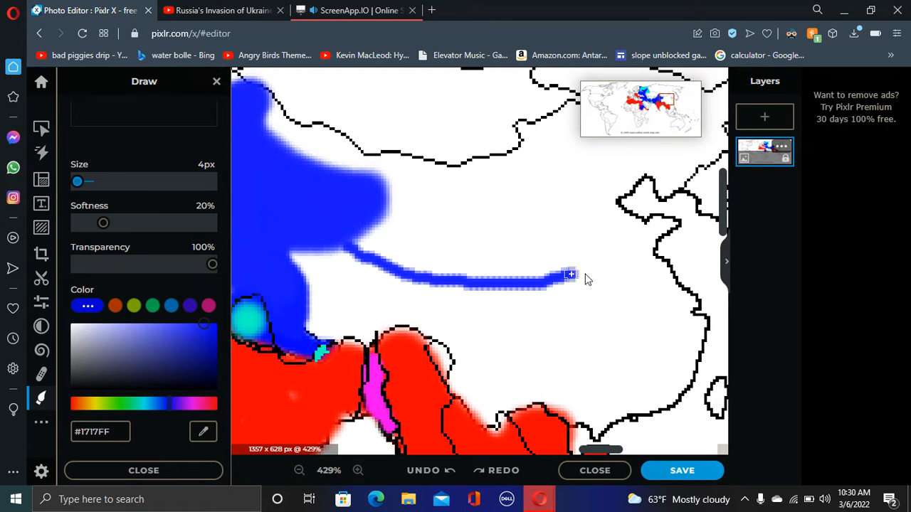
left_click_drag(573, 277, 333, 269)
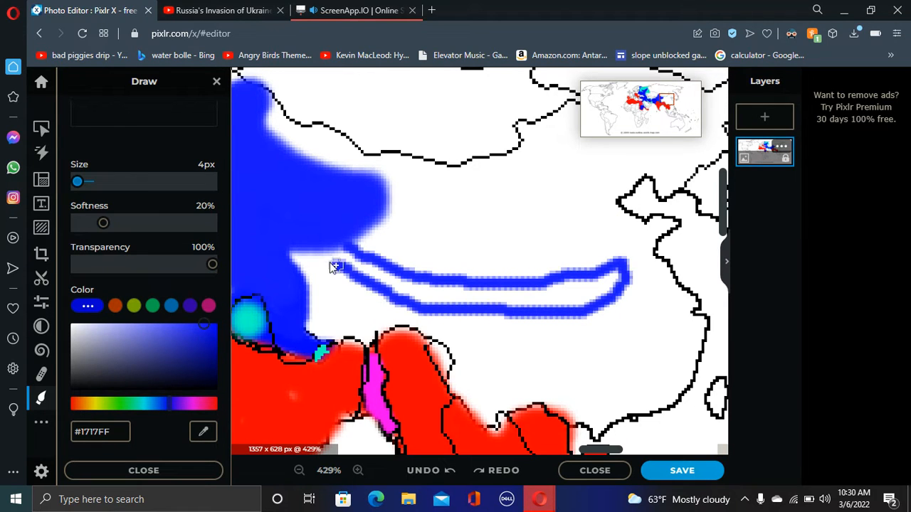
left_click_drag(335, 267, 438, 291)
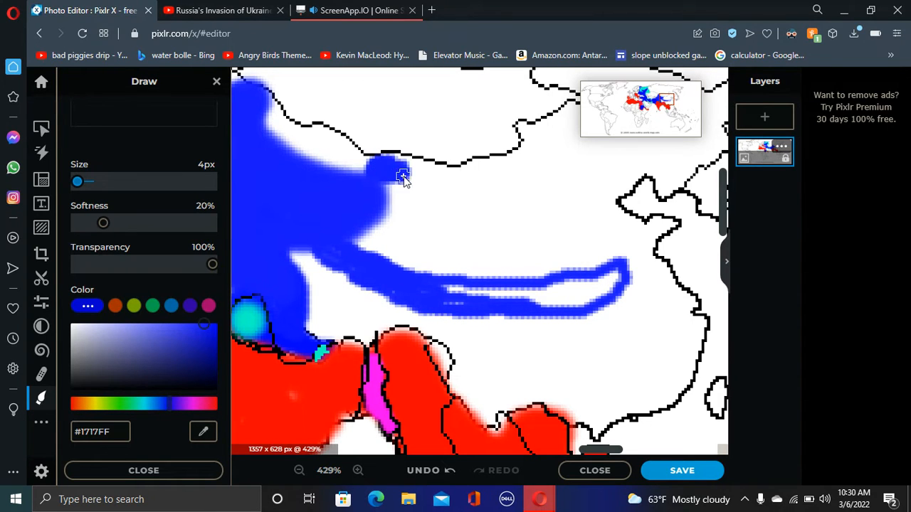
left_click(300, 470)
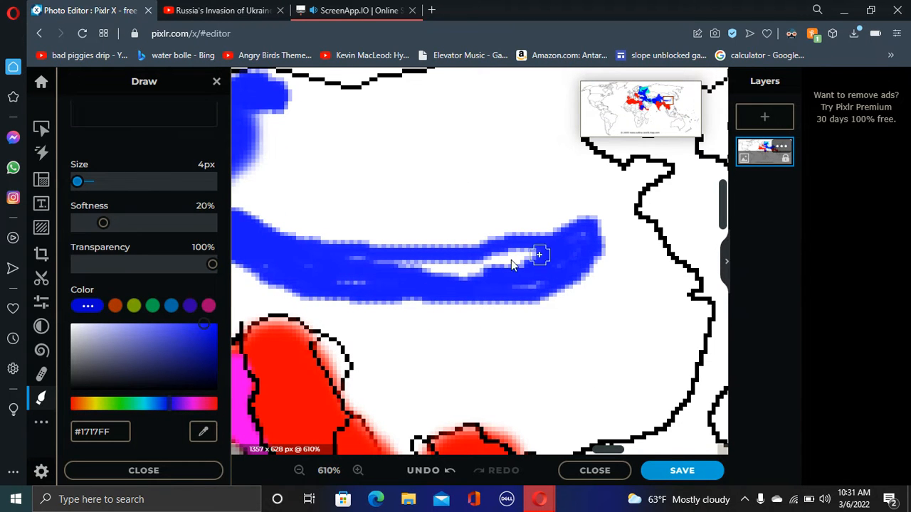
left_click_drag(540, 255, 408, 279)
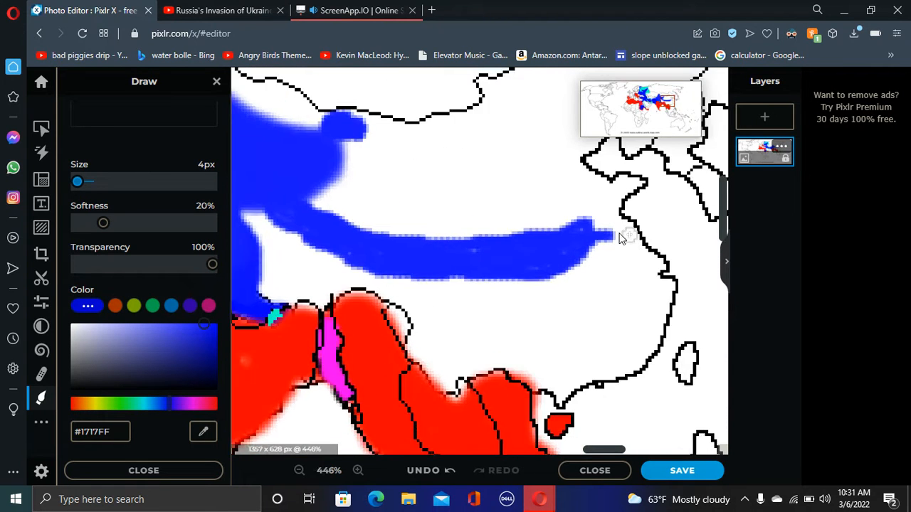
left_click(358, 470)
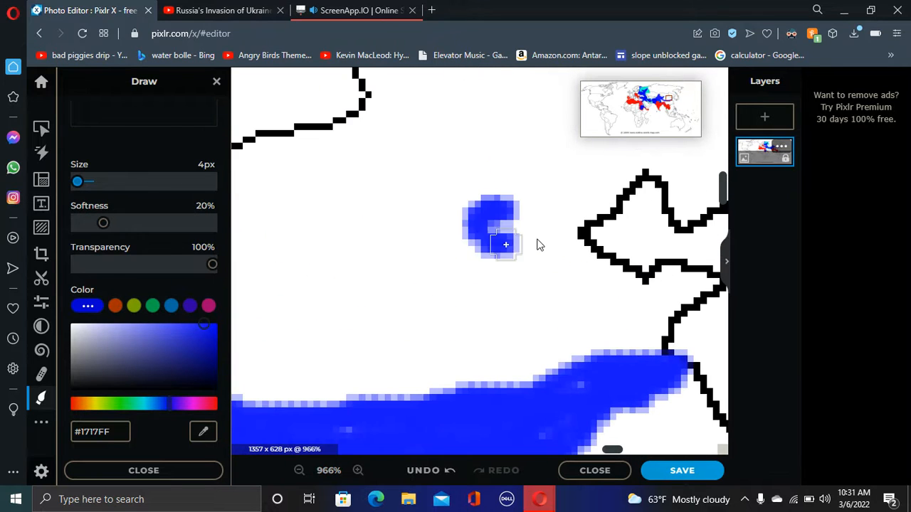
left_click(299, 471)
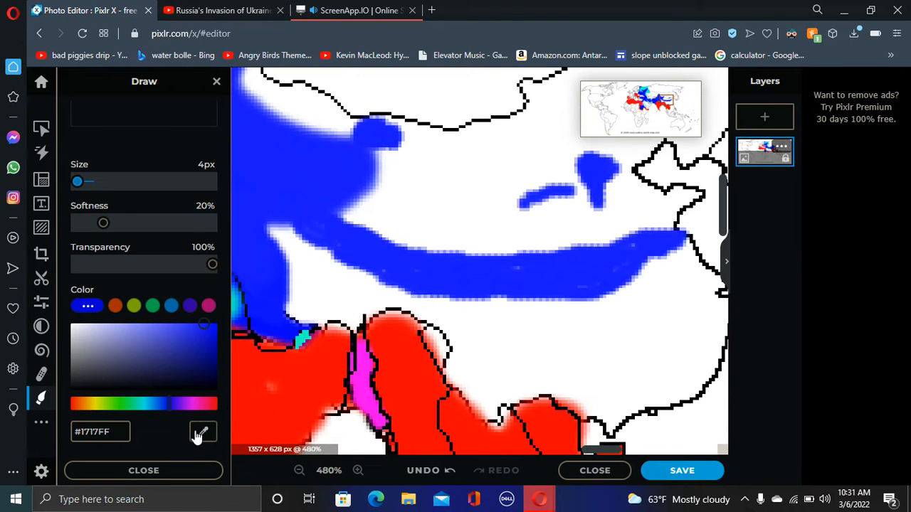
Switch to red #FF0000 and outline a new red territory along the coast south of the band
left_click(115, 306)
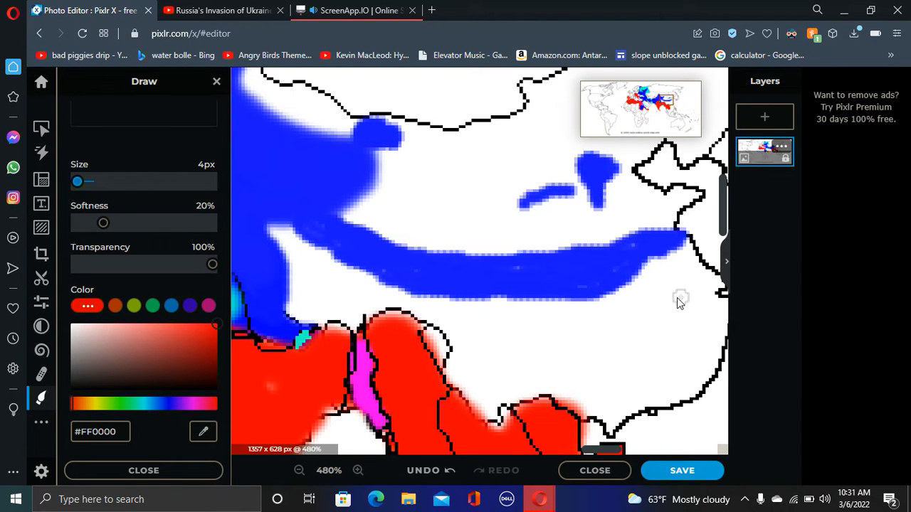
left_click_drag(676, 296, 641, 349)
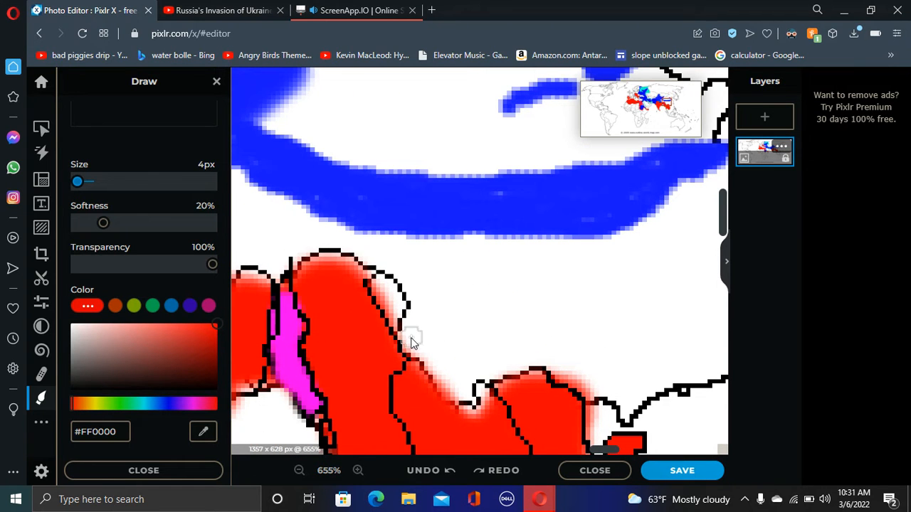
left_click_drag(413, 338, 682, 381)
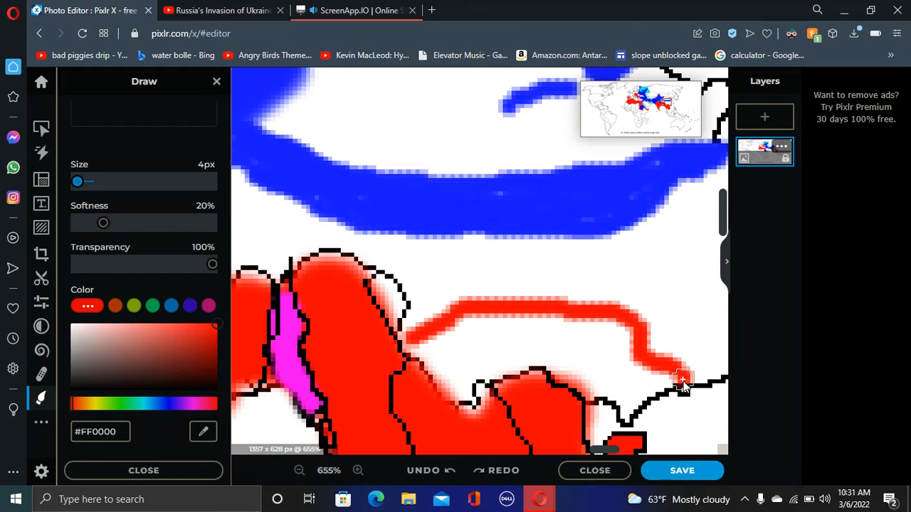
left_click_drag(679, 381, 603, 388)
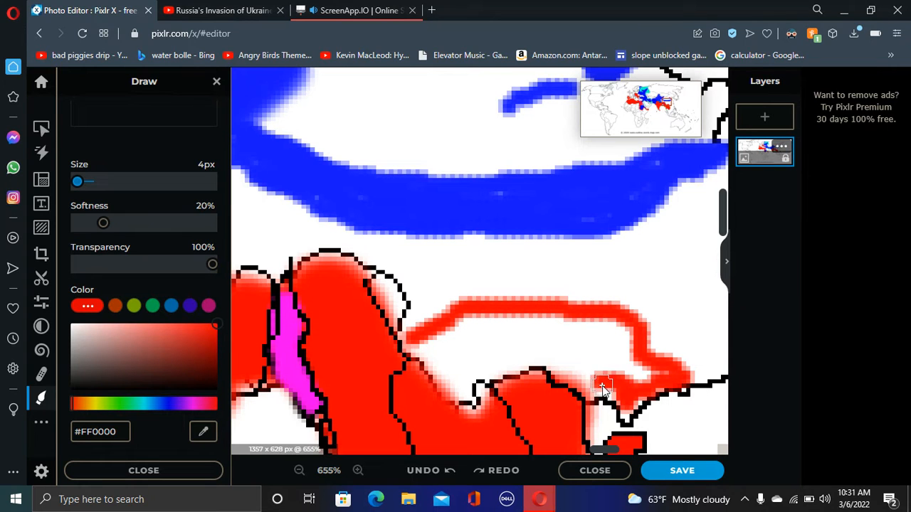
left_click_drag(605, 388, 484, 345)
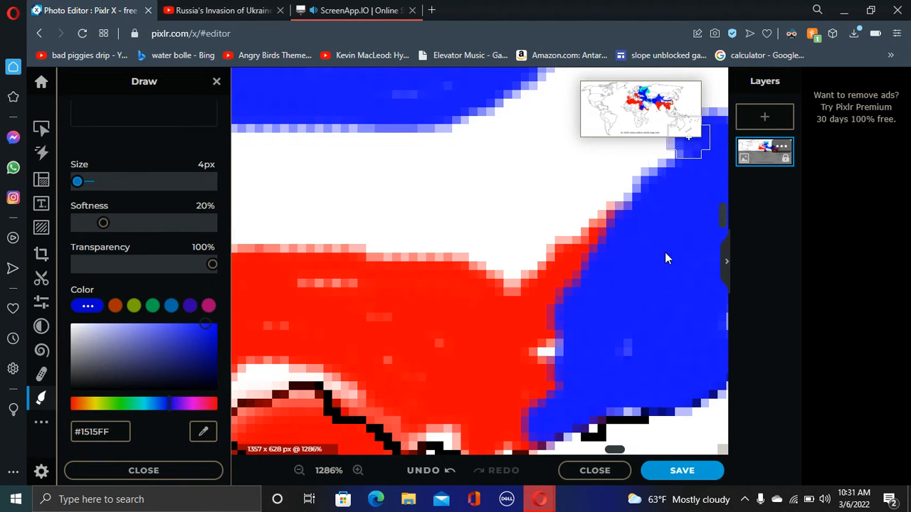
Fill the region east of the red territory blue and redraw its black coastlines and island outlines
left_click_drag(689, 137, 525, 350)
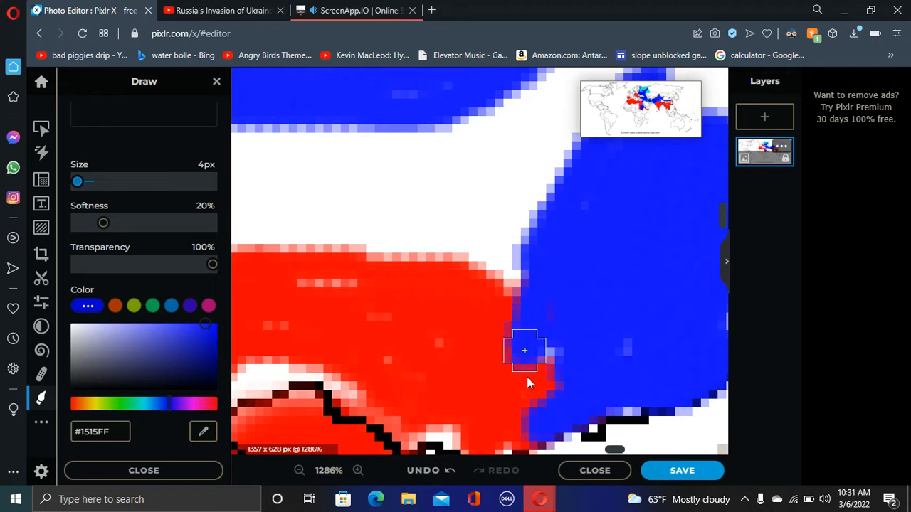
left_click_drag(525, 351, 413, 251)
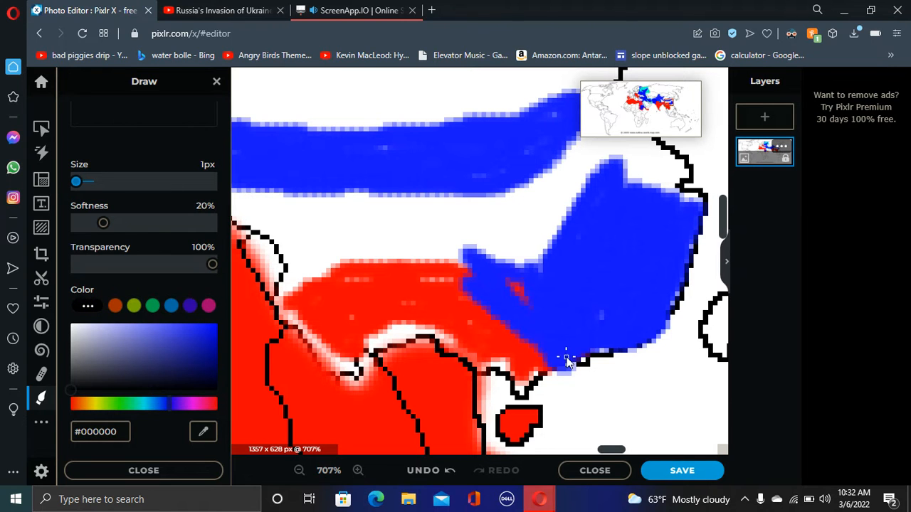
left_click_drag(565, 359, 345, 267)
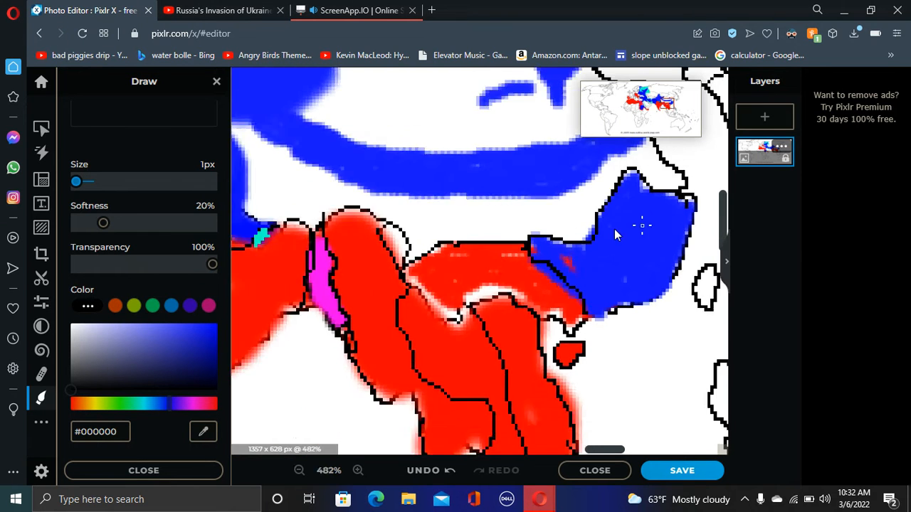
left_click(358, 471)
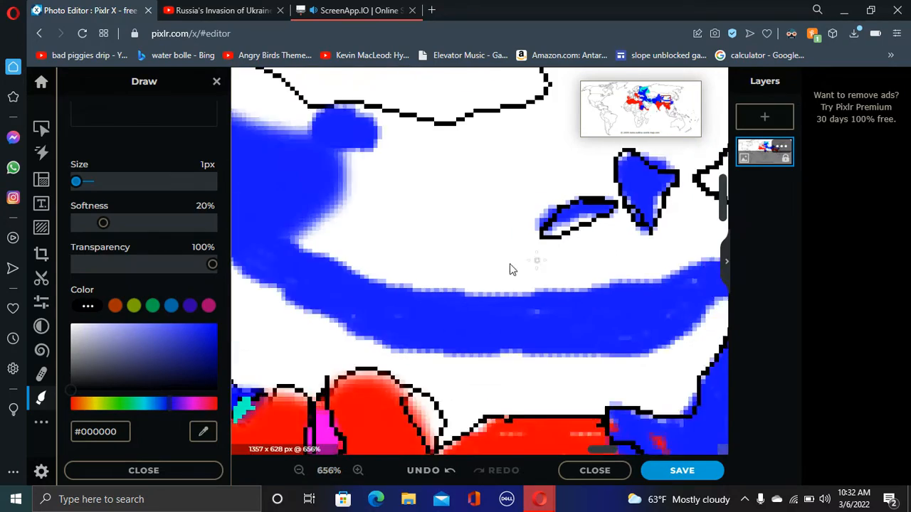
left_click(299, 470)
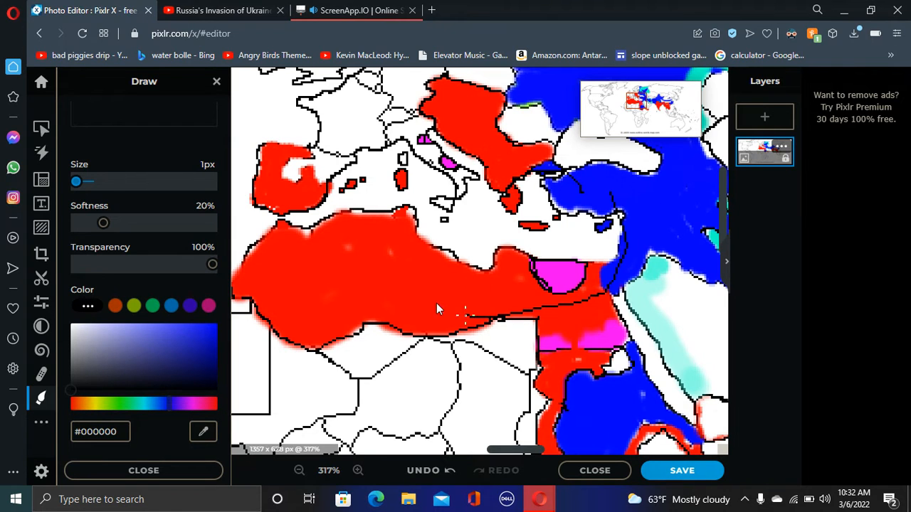
Retrace the broken black border where red and blue territories meet near the Black Sea
left_click_drag(438, 309, 277, 178)
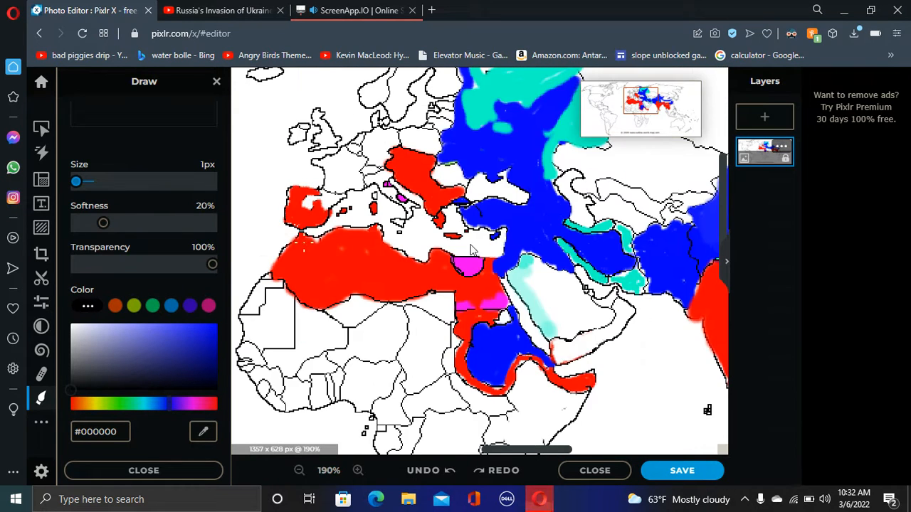
left_click(358, 471)
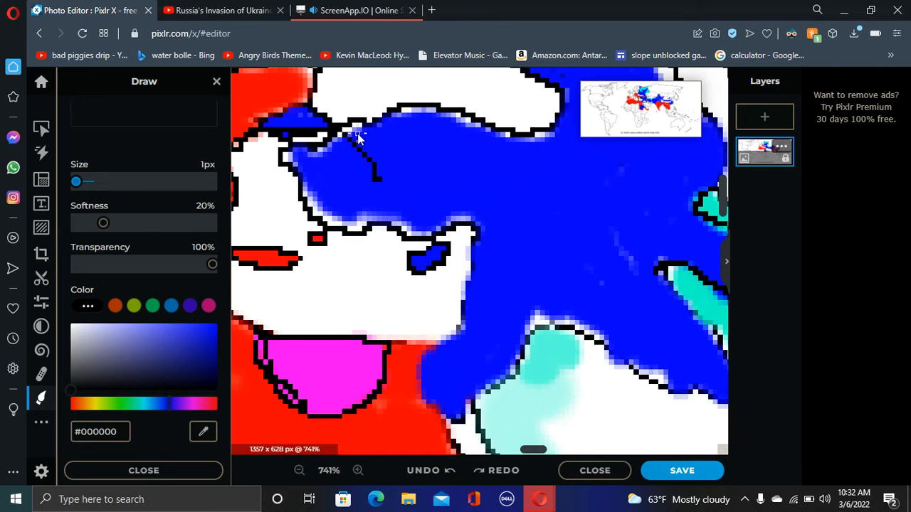
left_click(299, 471)
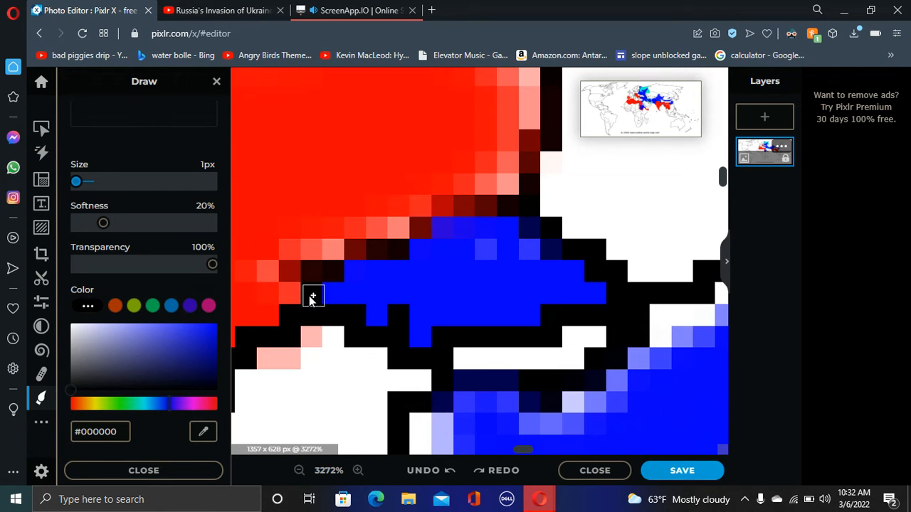
left_click_drag(313, 296, 439, 217)
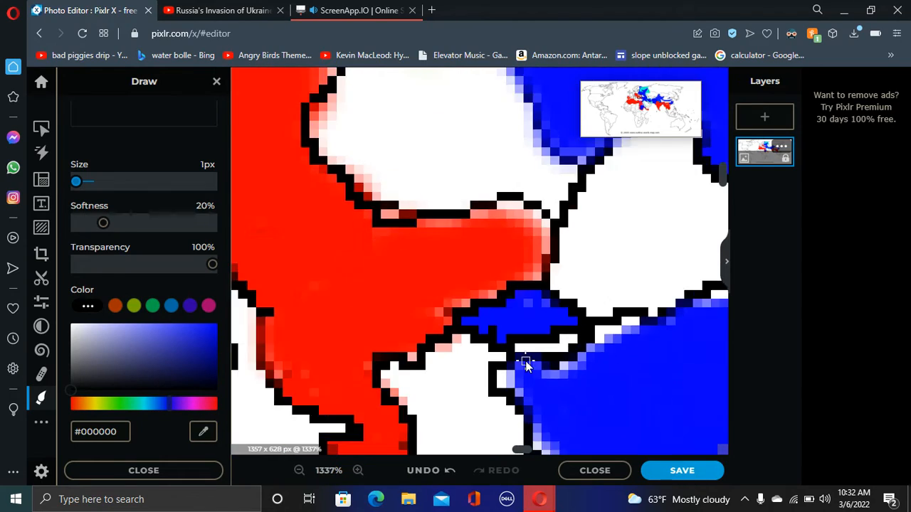
left_click(299, 470)
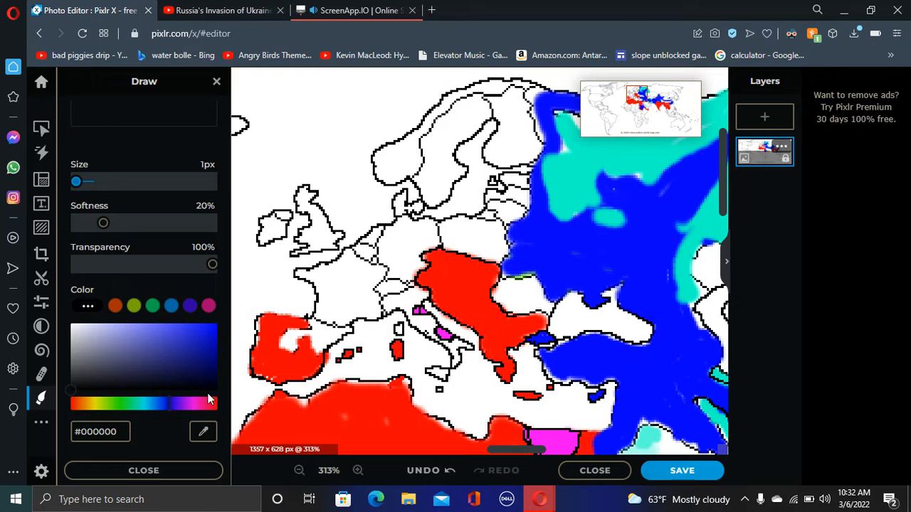
Paint blue over the eastern European territory north of the red region
left_click_drag(76, 181, 84, 182)
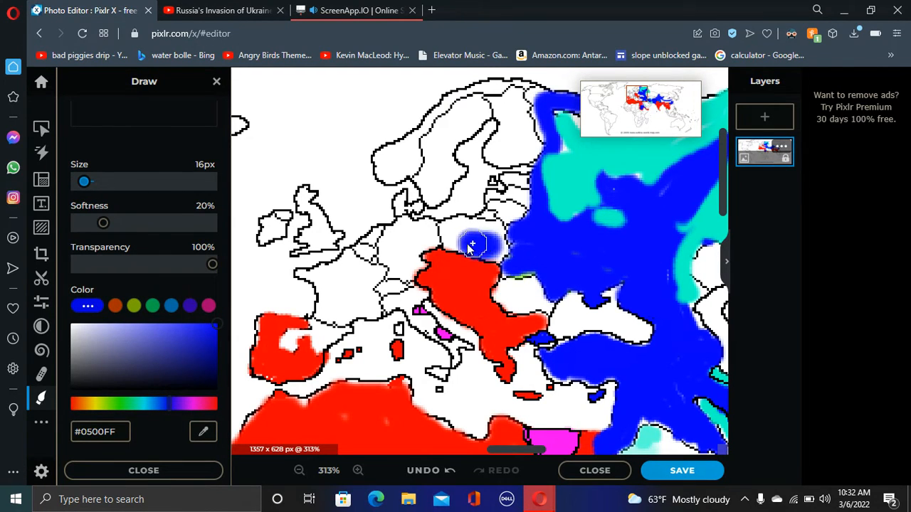
left_click_drag(474, 246, 505, 206)
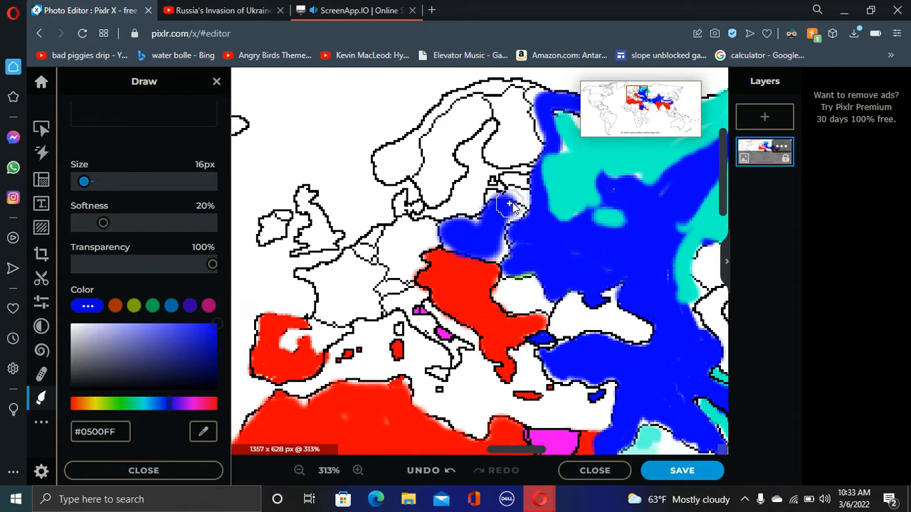
left_click(509, 207)
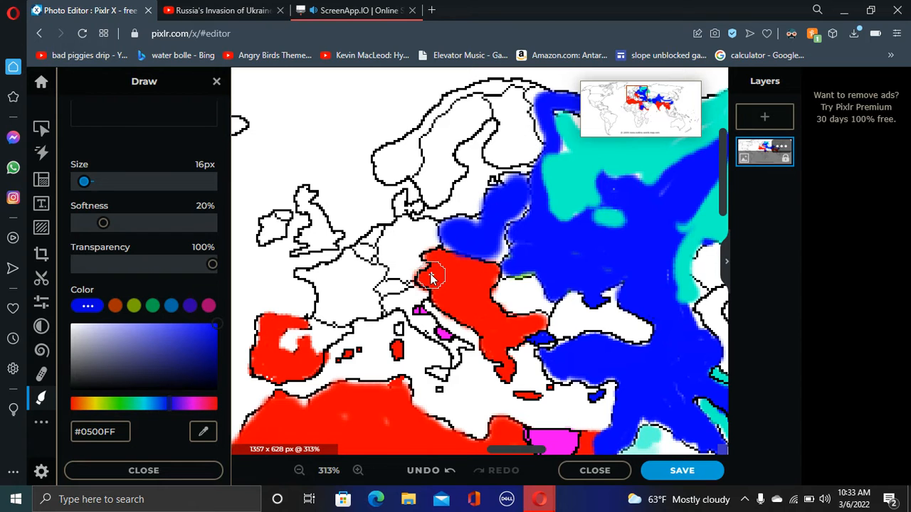
Retrace the black red/blue border and dab colour into its tiny gaps
left_click(358, 471)
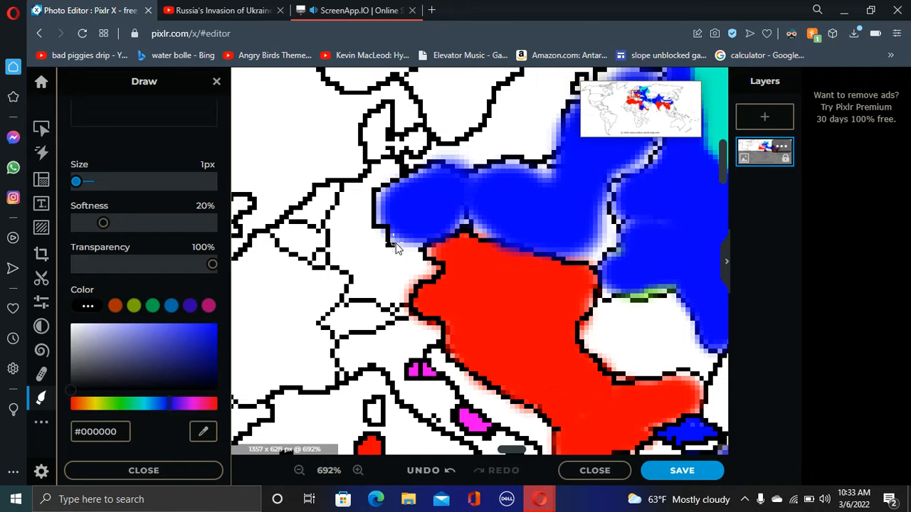
left_click_drag(395, 245, 467, 174)
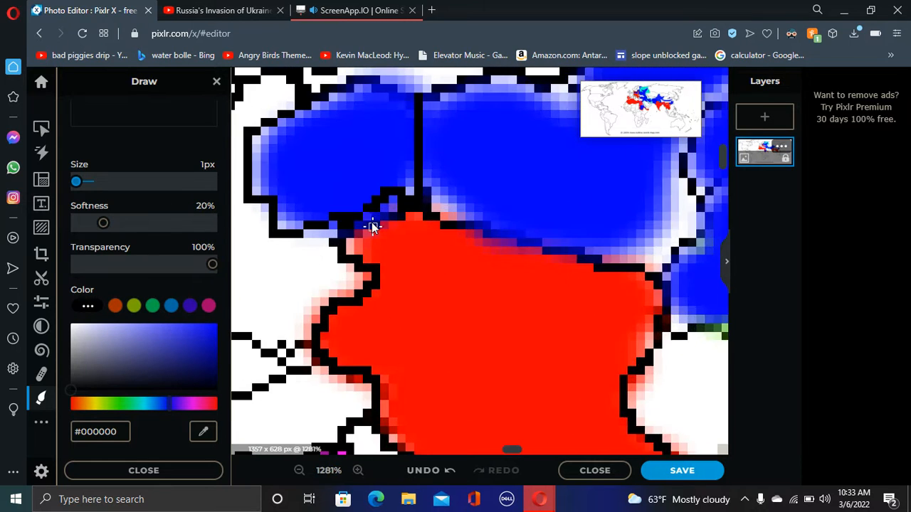
left_click(358, 470)
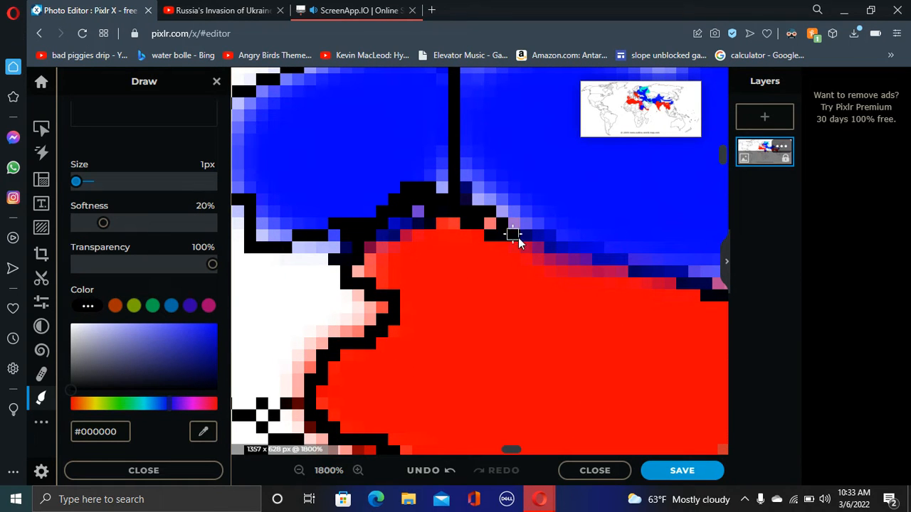
left_click_drag(512, 234, 526, 274)
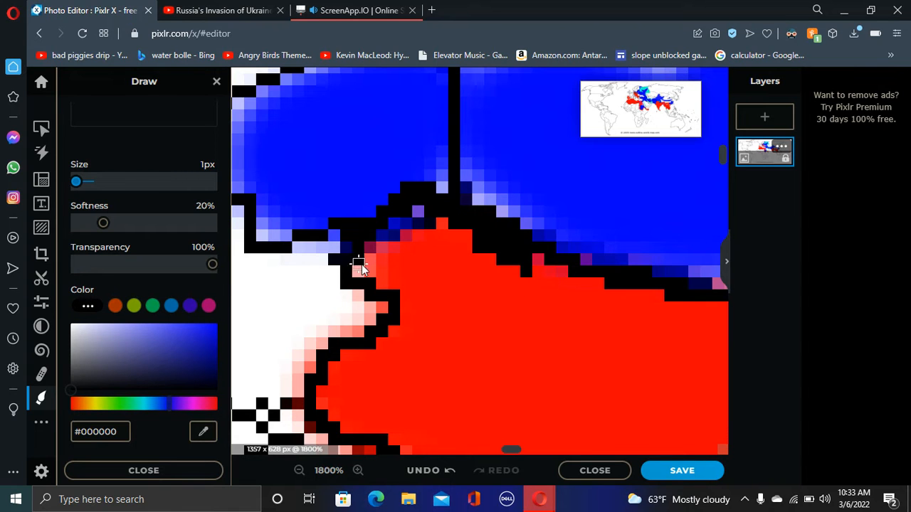
left_click(299, 470)
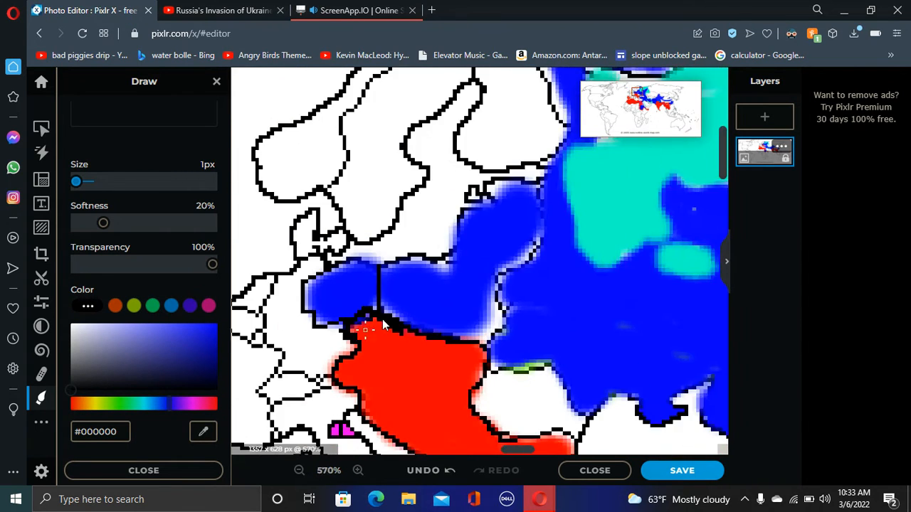
left_click(299, 471)
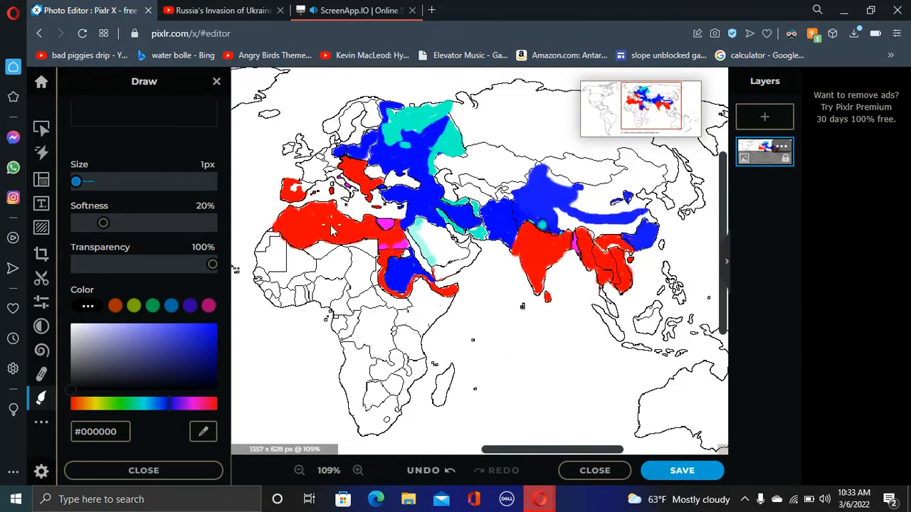
Sample the blue territory colour and, with a 10px brush, paint over the red coastal strip around Egypt
left_click(358, 471)
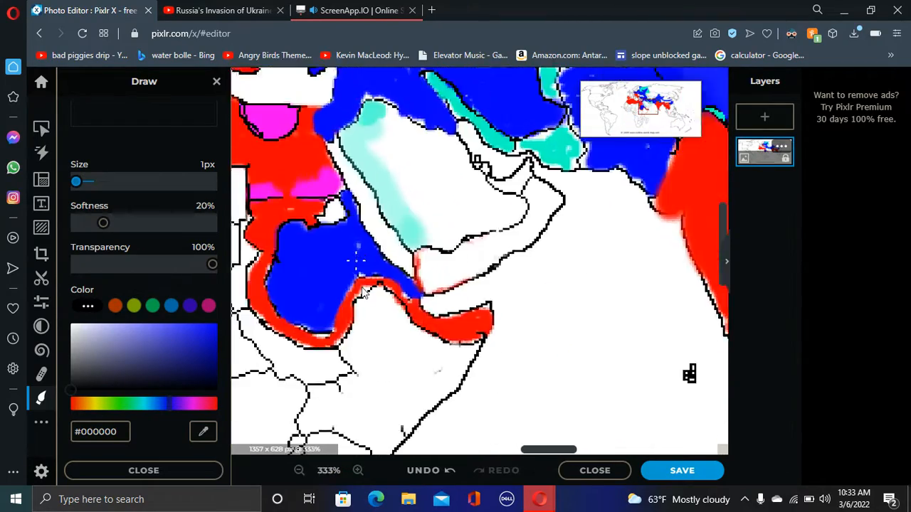
left_click(358, 471)
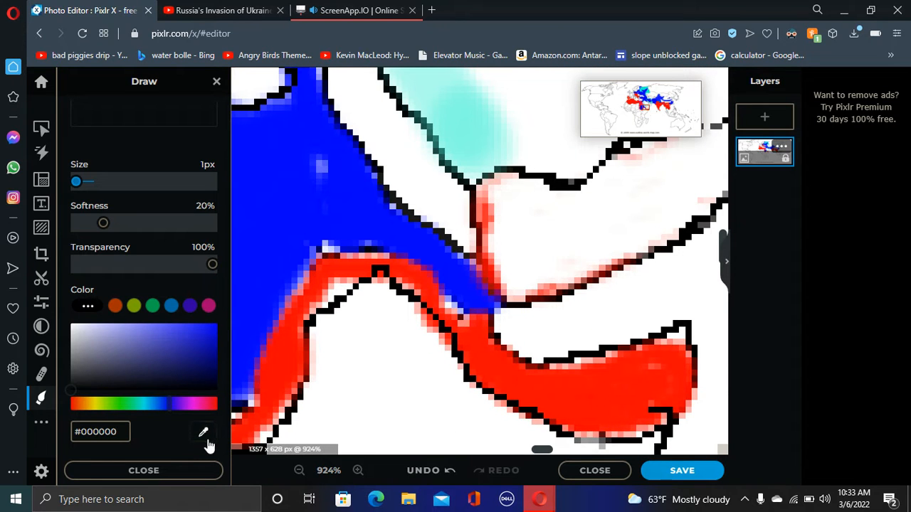
left_click(459, 314)
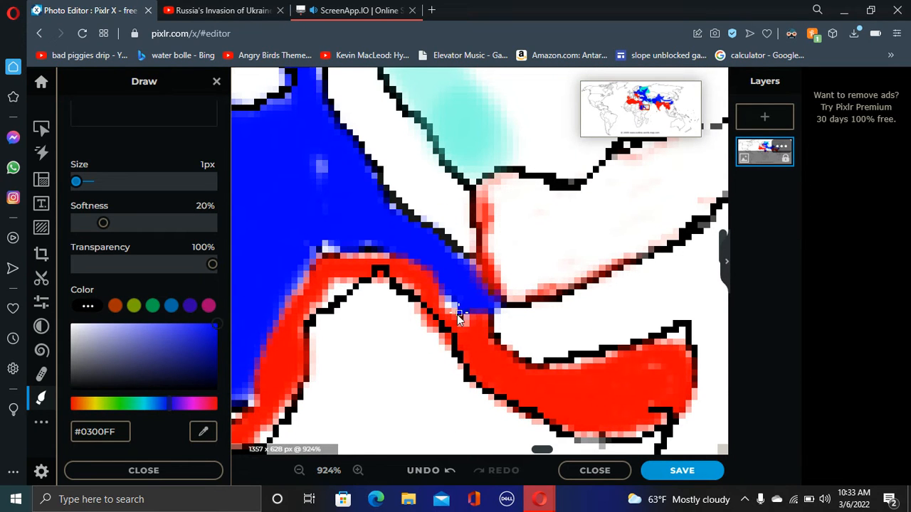
left_click_drag(459, 317, 659, 420)
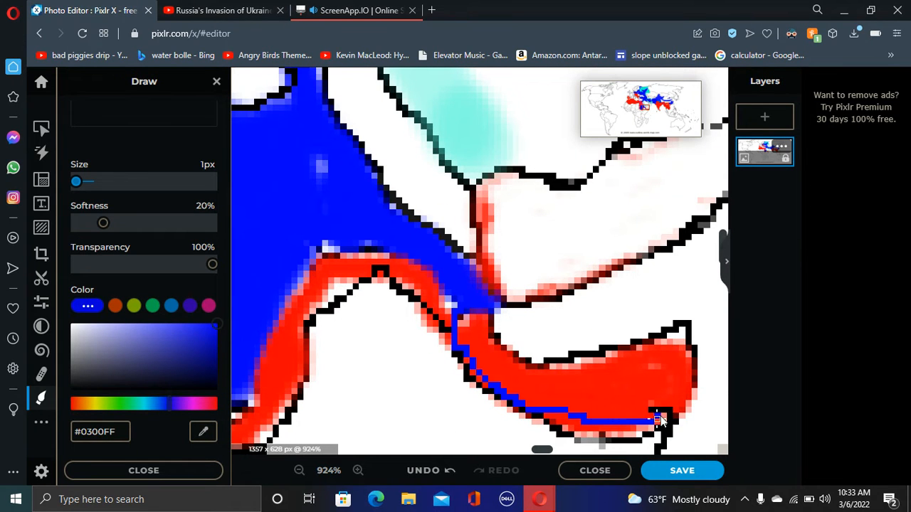
left_click_drag(76, 181, 93, 181)
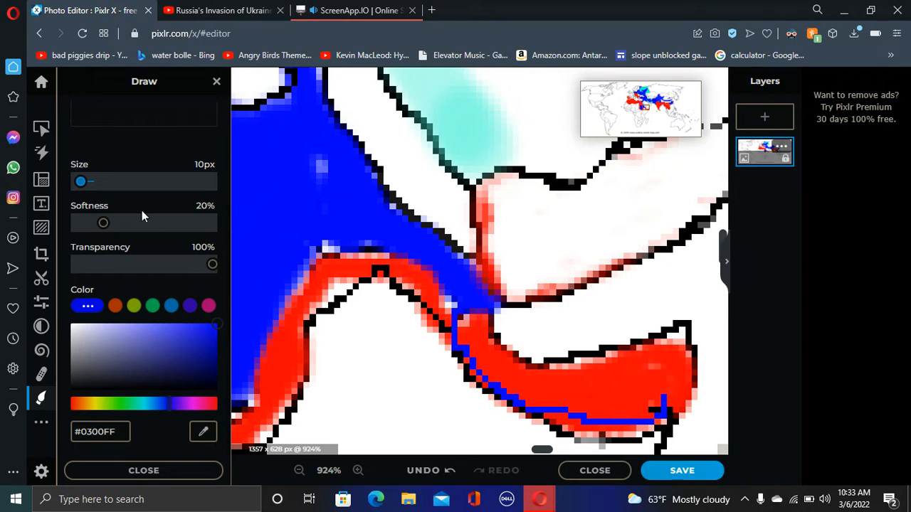
left_click(299, 470)
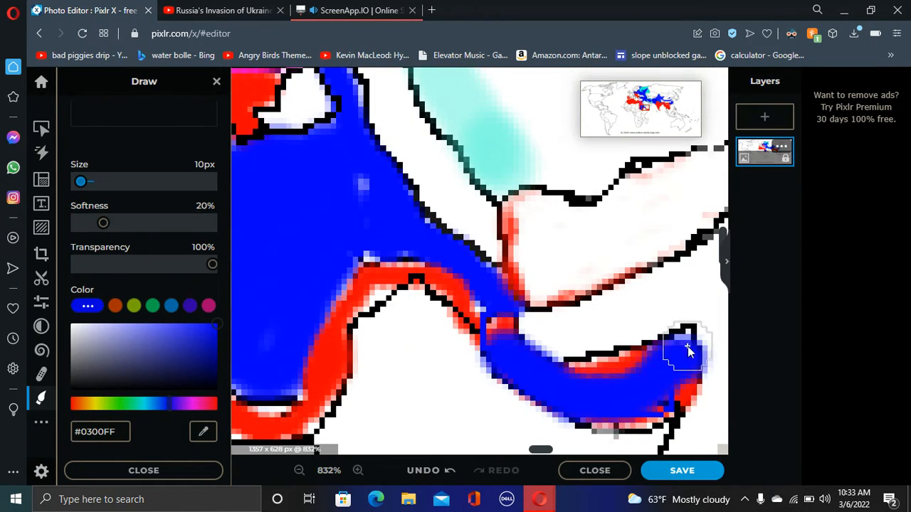
left_click_drag(689, 351, 324, 318)
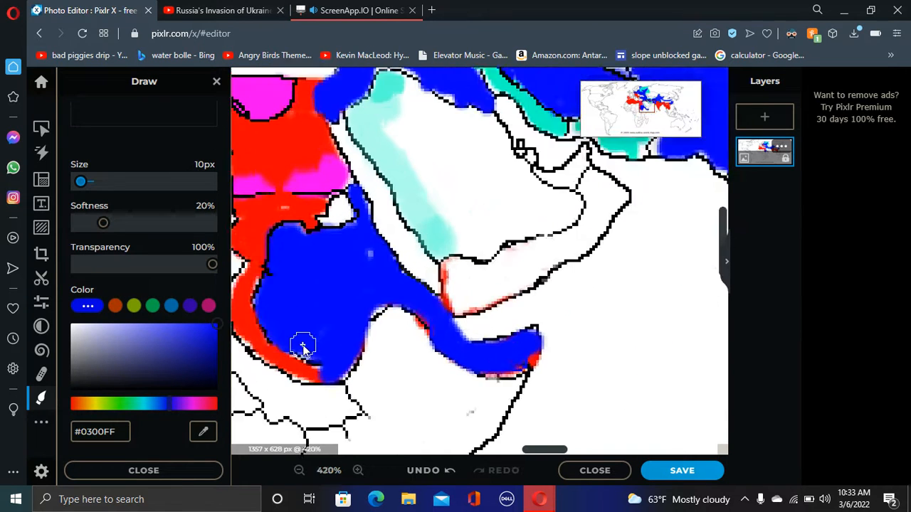
left_click(357, 470)
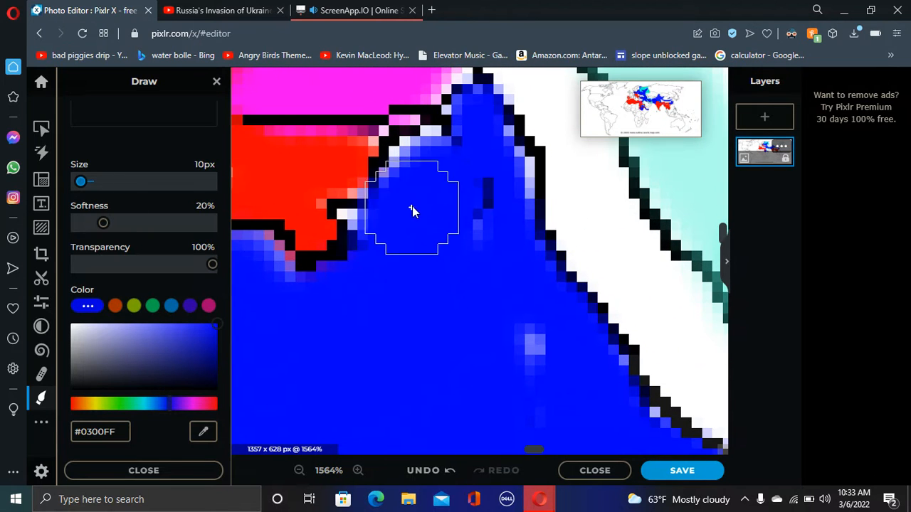
Paint blue over the remaining red in the Levant beside the magenta area, then zoom out
left_click_drag(413, 211, 332, 182)
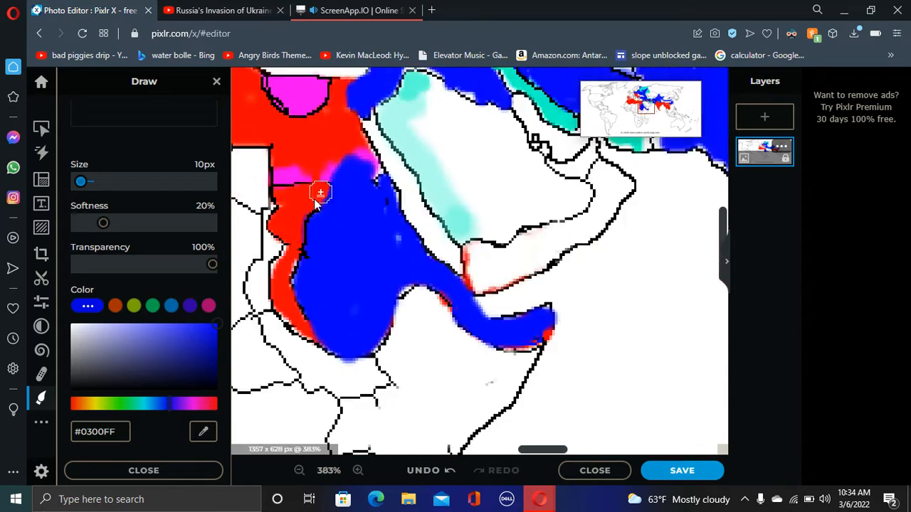
left_click(358, 471)
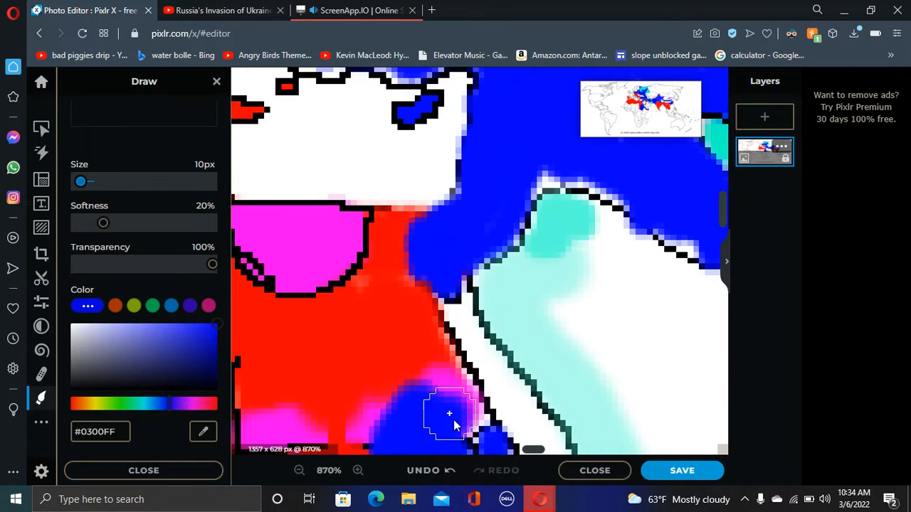
left_click_drag(449, 414, 402, 239)
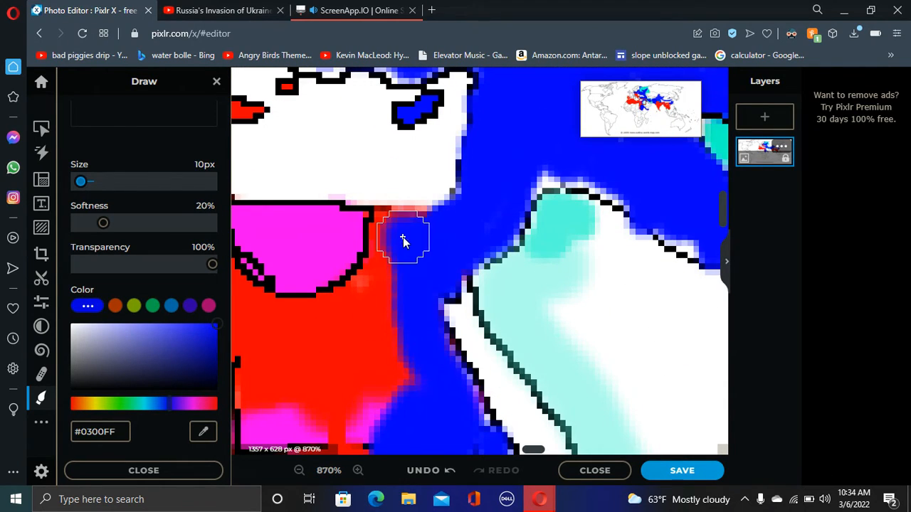
left_click(299, 470)
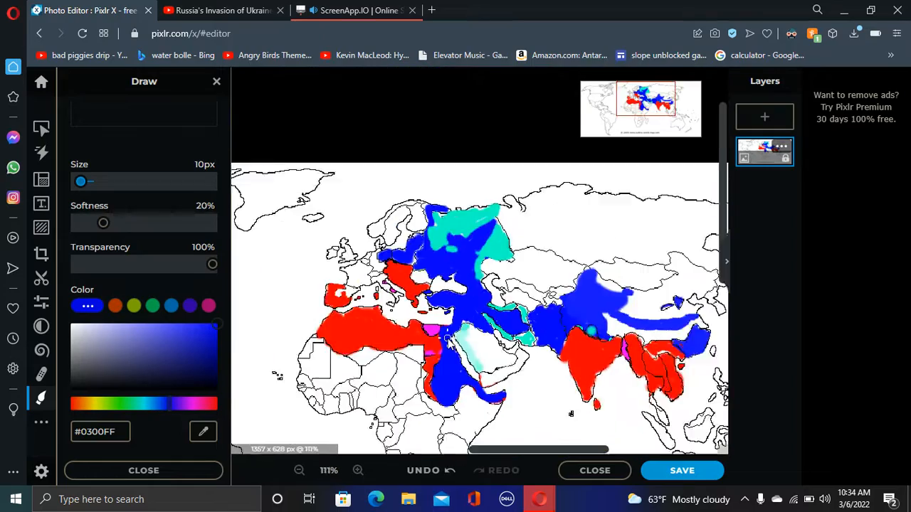
Paint blue along the Levant edge beside the magenta patch and shrink the brush to 1px
left_click(358, 470)
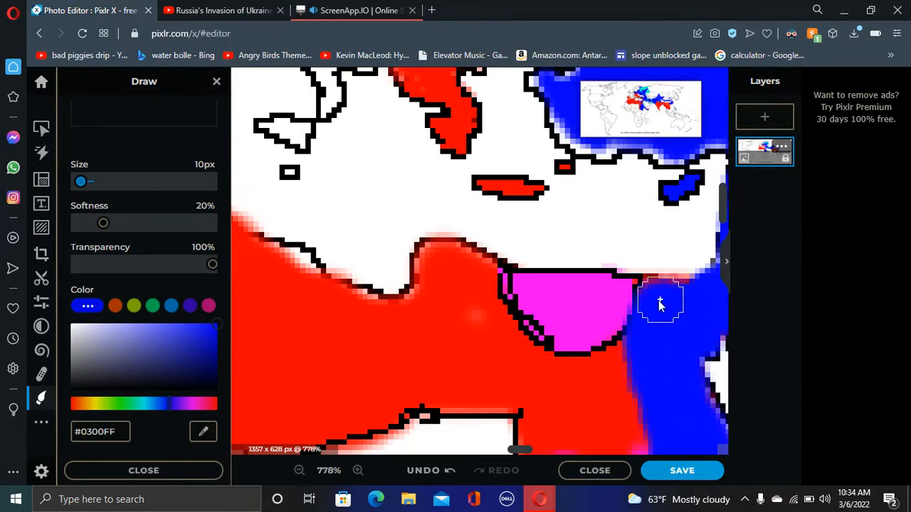
left_click_drag(658, 302, 238, 272)
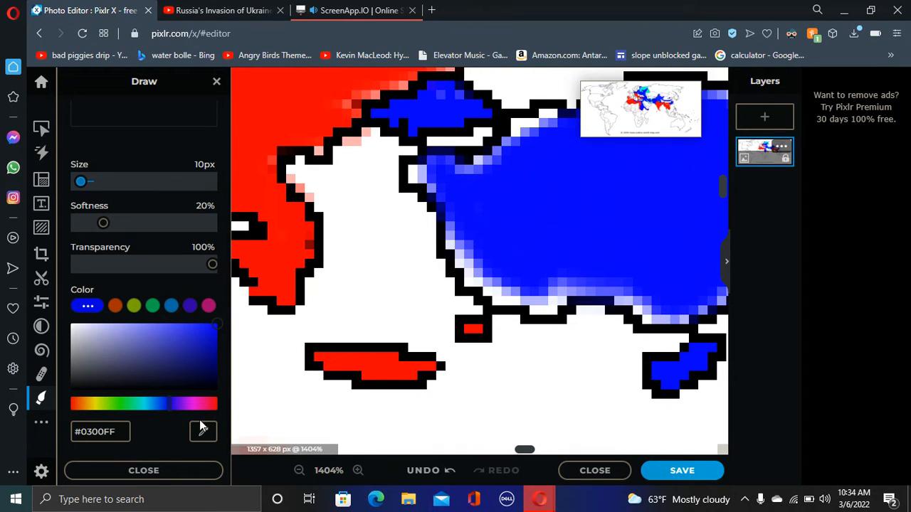
left_click_drag(89, 181, 76, 182)
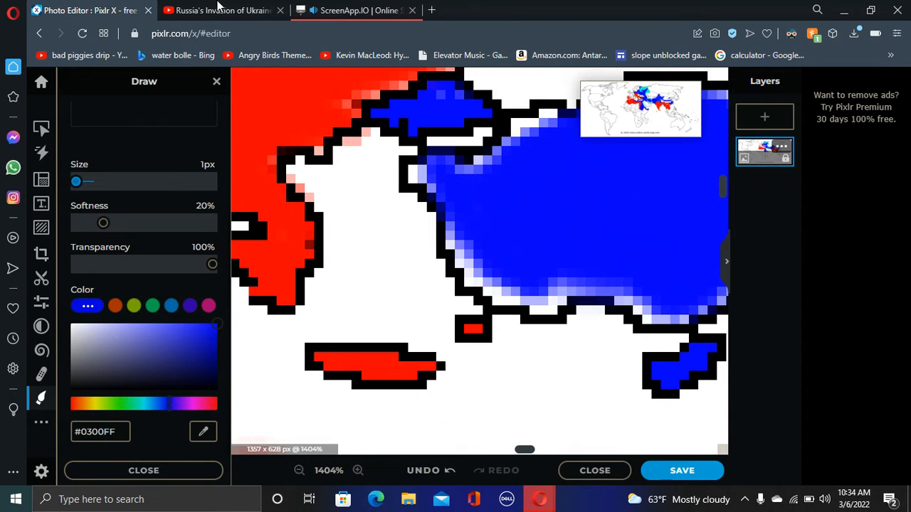
mouse_move(432, 335)
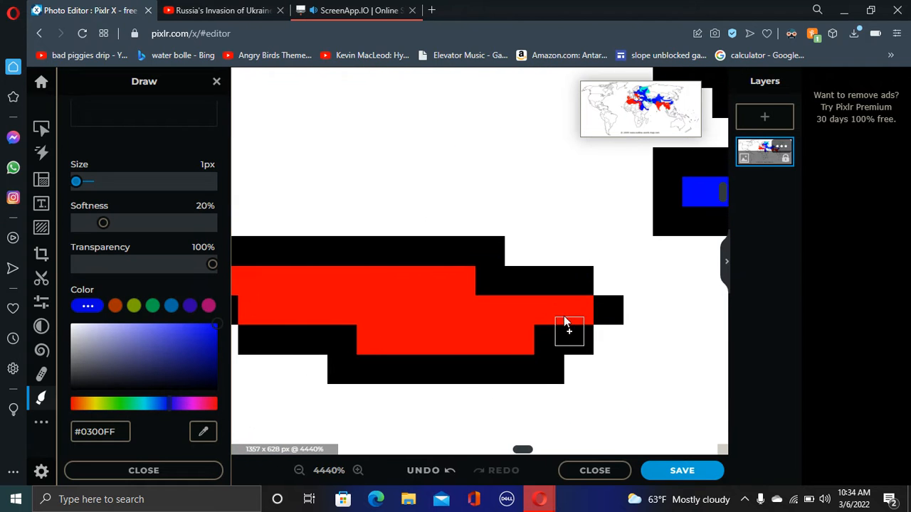
Paint the island's eastern part blue, restore red on the rest, and spread red east of the Balkans
left_click_drag(570, 331, 427, 317)
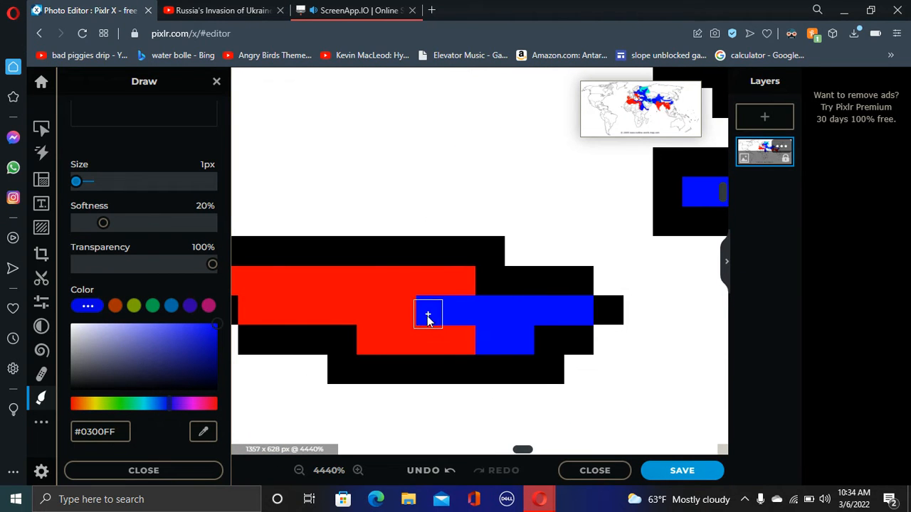
left_click_drag(427, 317, 456, 306)
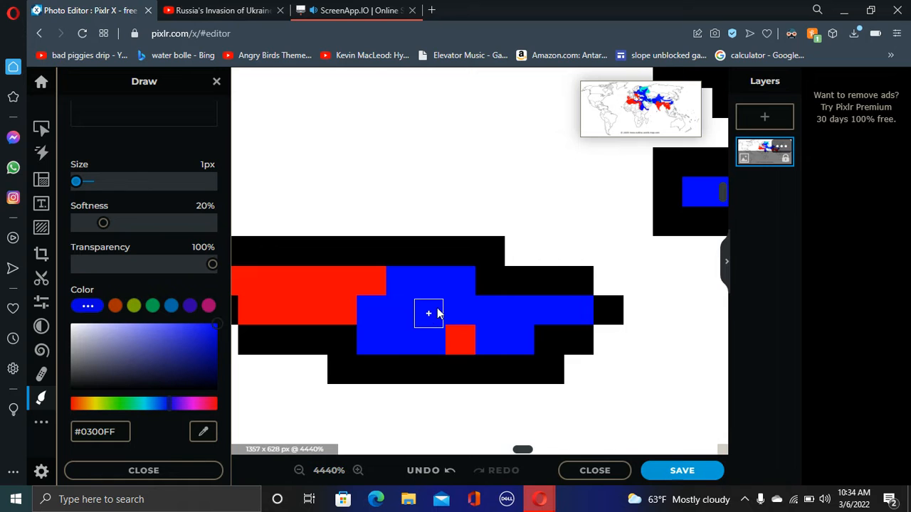
left_click(115, 305)
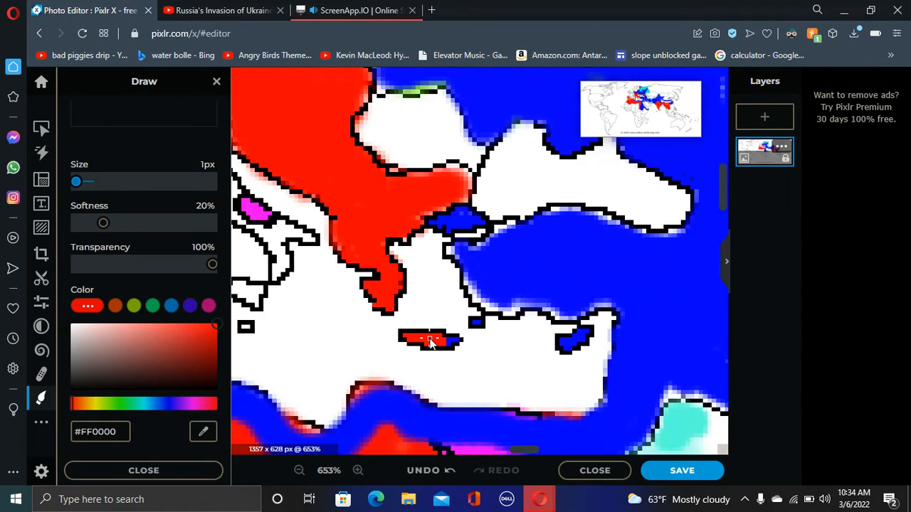
left_click(357, 470)
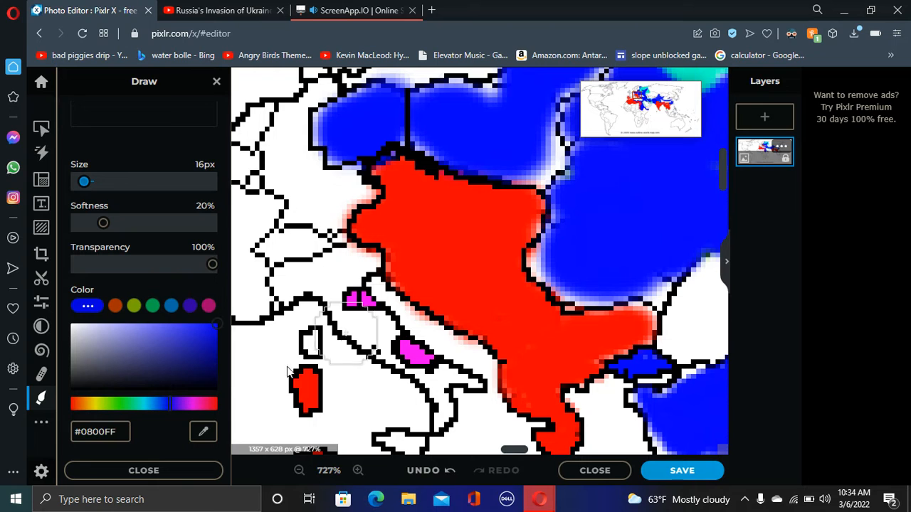
left_click(582, 266)
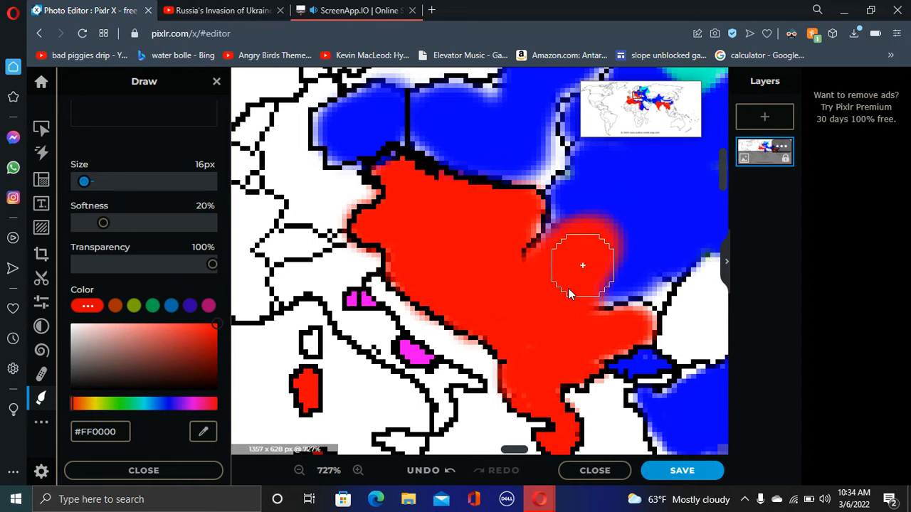
left_click(357, 471)
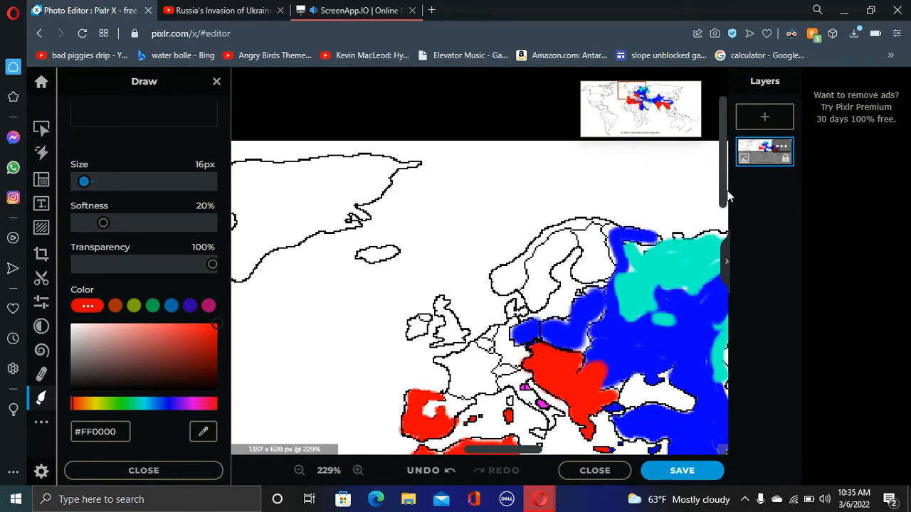
Brush a first blue (#0300FF) band over the red North African coast
left_click(358, 470)
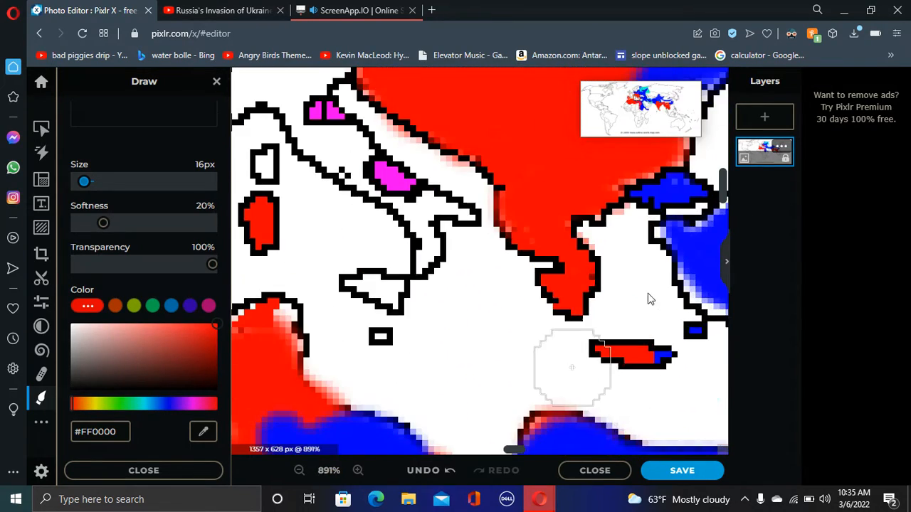
left_click(299, 471)
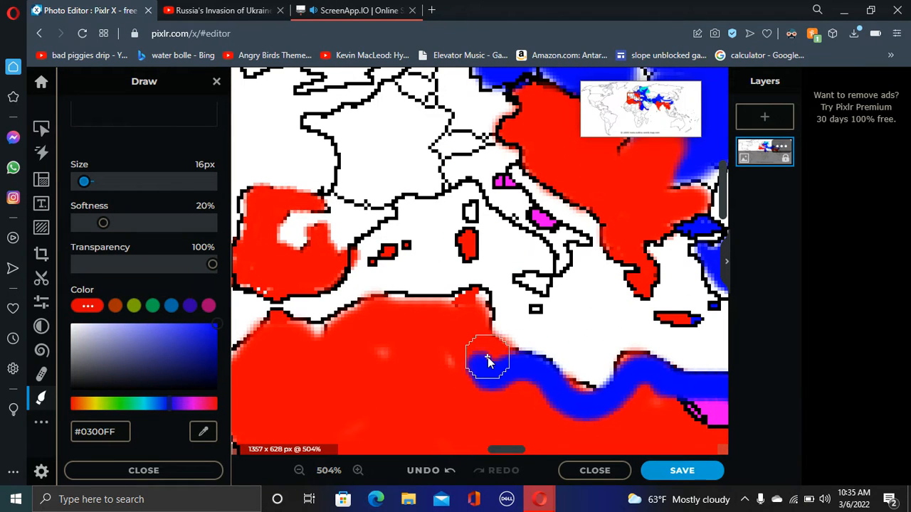
left_click_drag(488, 356, 274, 352)
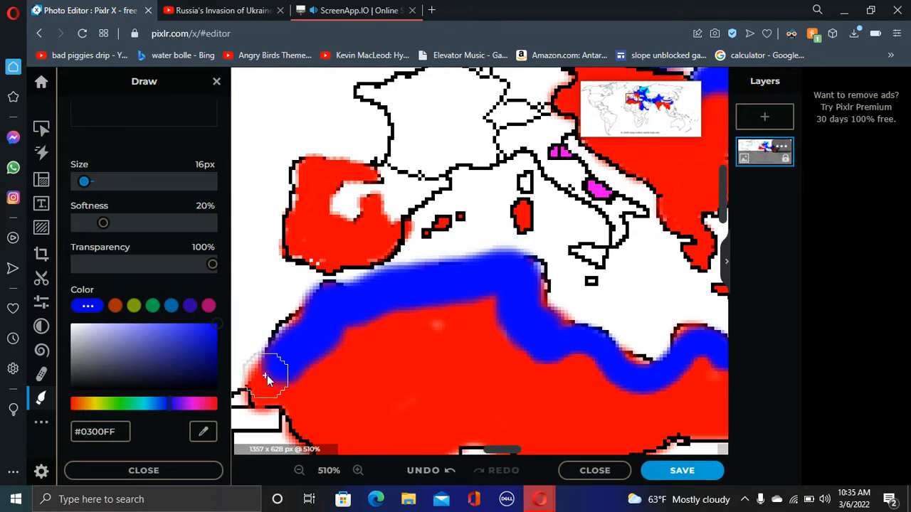
left_click(299, 470)
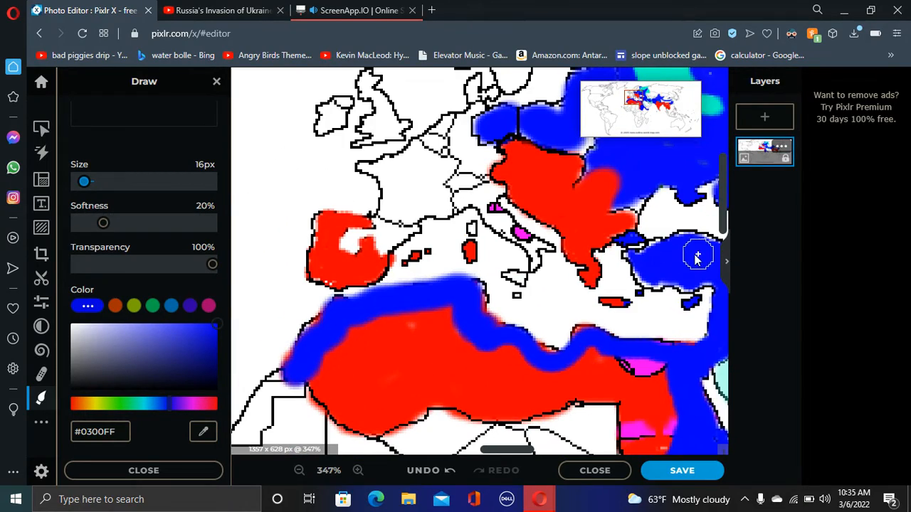
Zoom in closer and cover the remaining red coastal band with blue
left_click(358, 470)
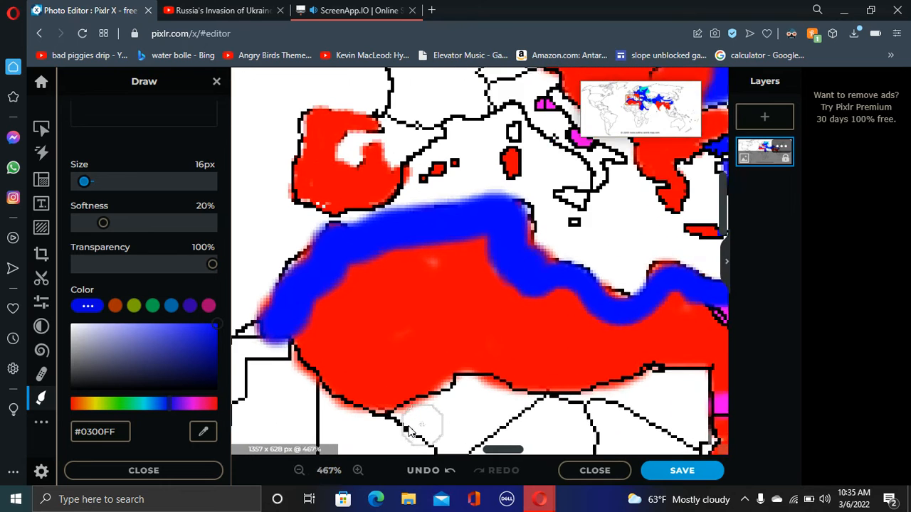
left_click(358, 470)
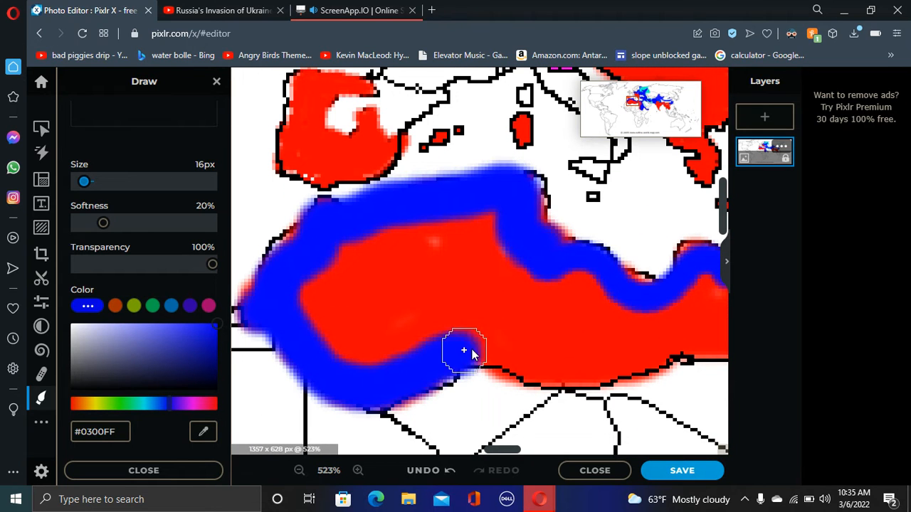
left_click_drag(463, 351, 641, 339)
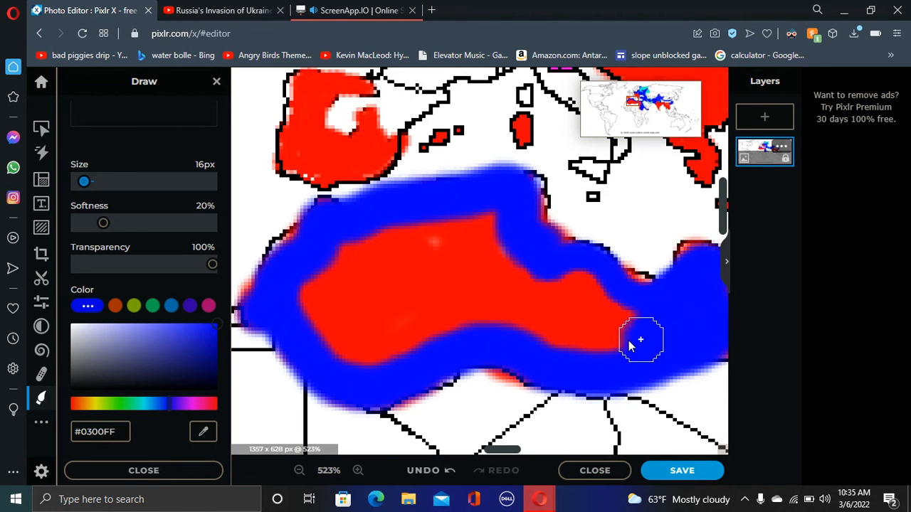
left_click_drag(640, 339, 591, 313)
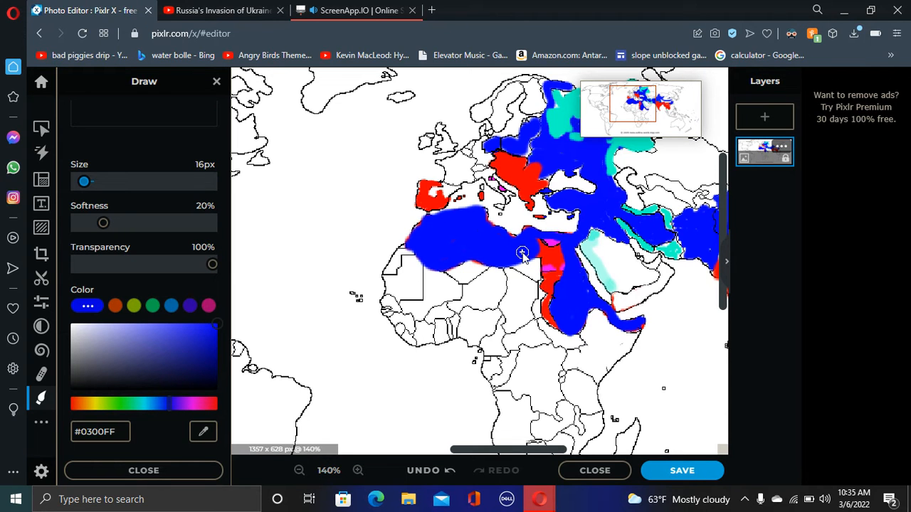
Paint over the magenta Nile delta patch with red (#FF0000)
left_click(358, 471)
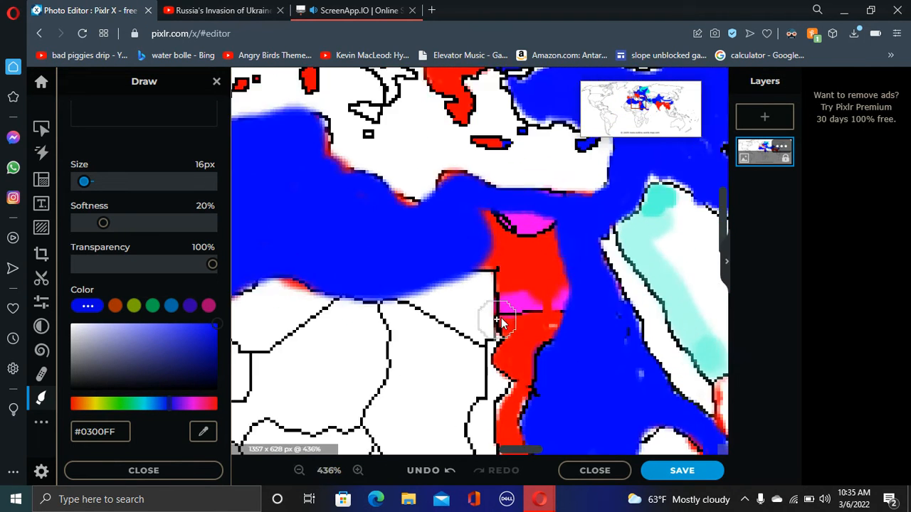
left_click(358, 471)
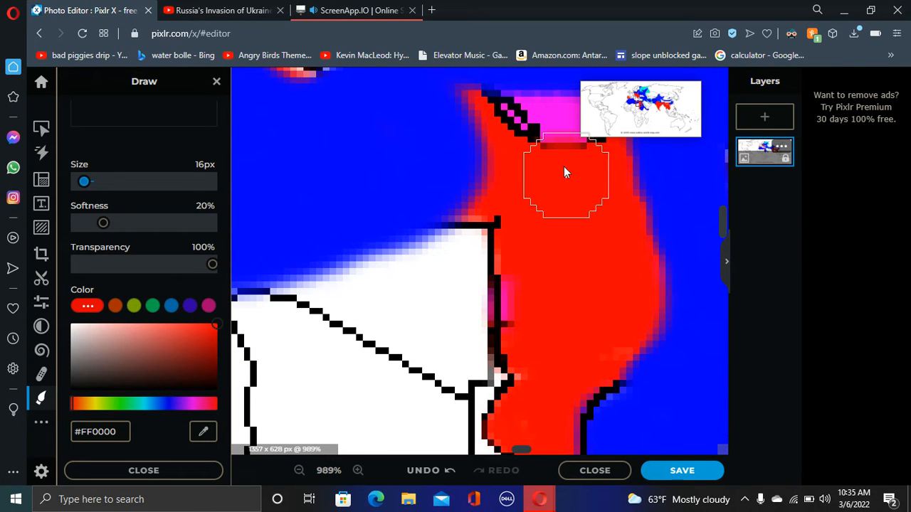
left_click_drag(566, 173, 630, 291)
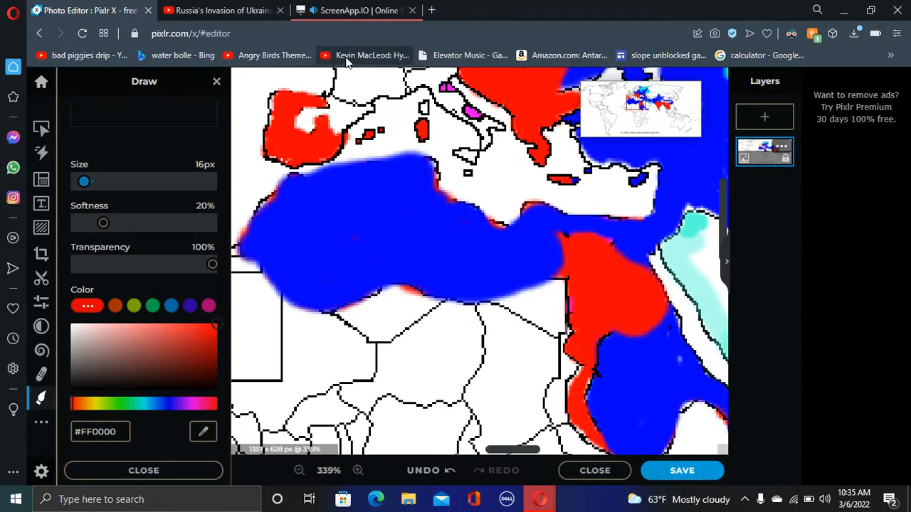
Add a red stroke over a blue coastal edge and zoom out to 100%
left_click(358, 471)
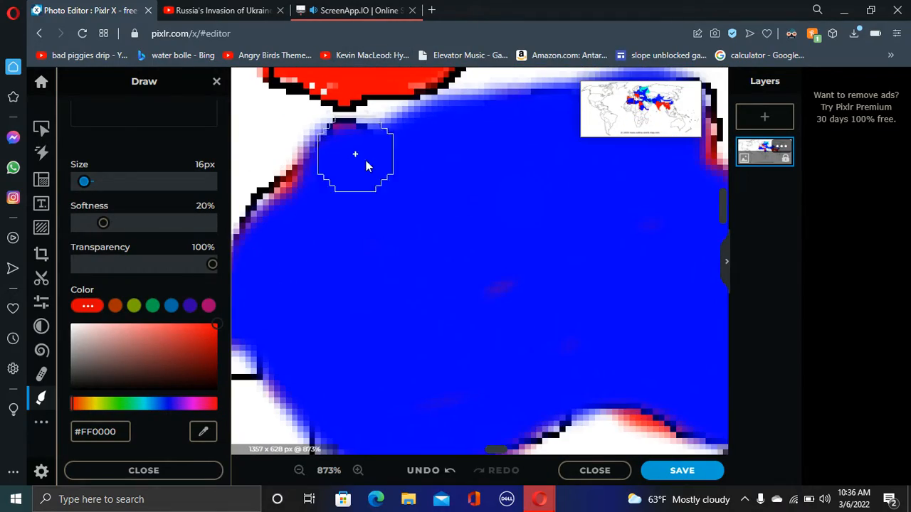
left_click_drag(355, 154, 404, 150)
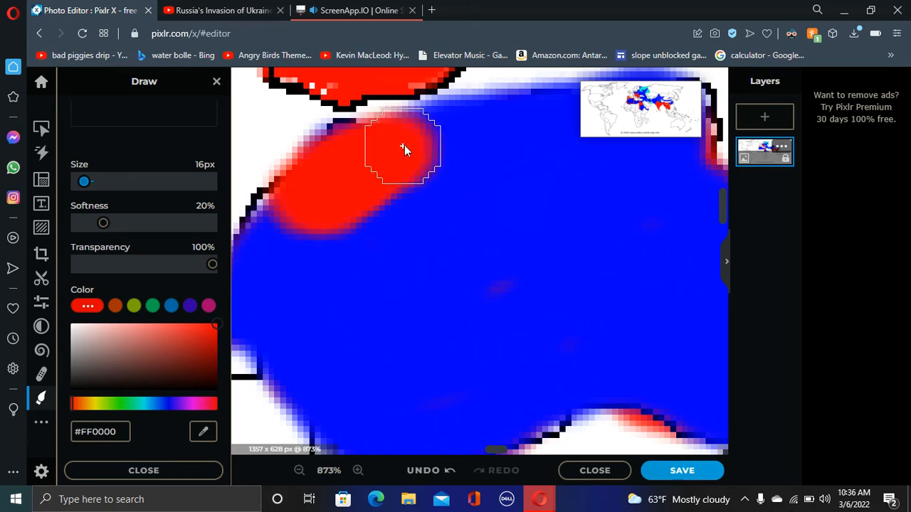
left_click(299, 471)
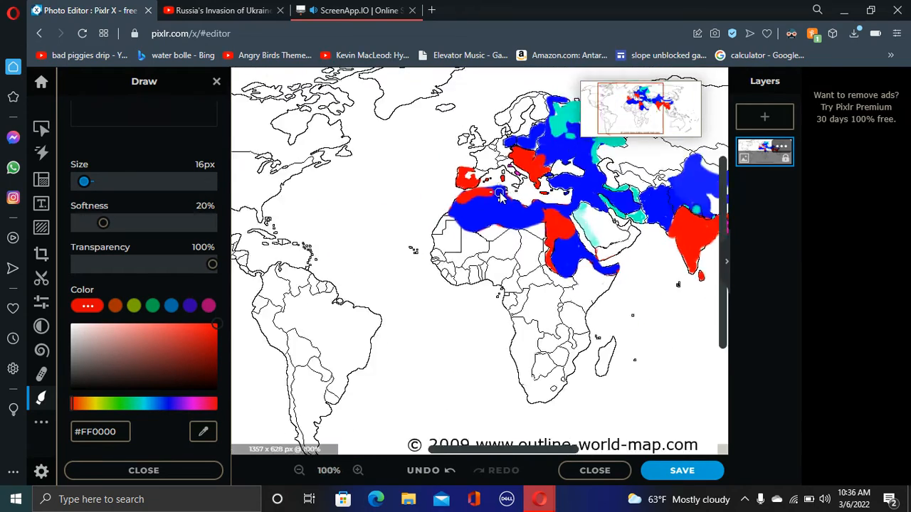
Brush a red stroke along the southern Arabian Peninsula coast
left_click(358, 471)
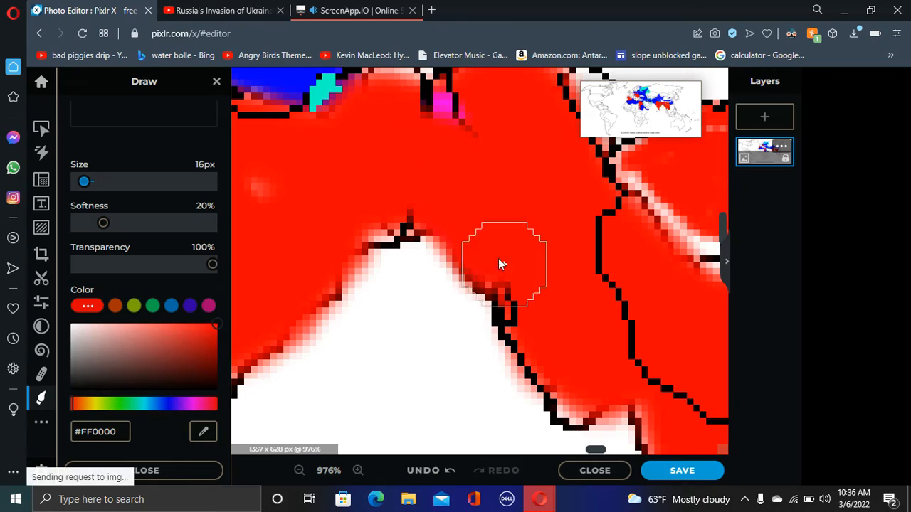
left_click(299, 471)
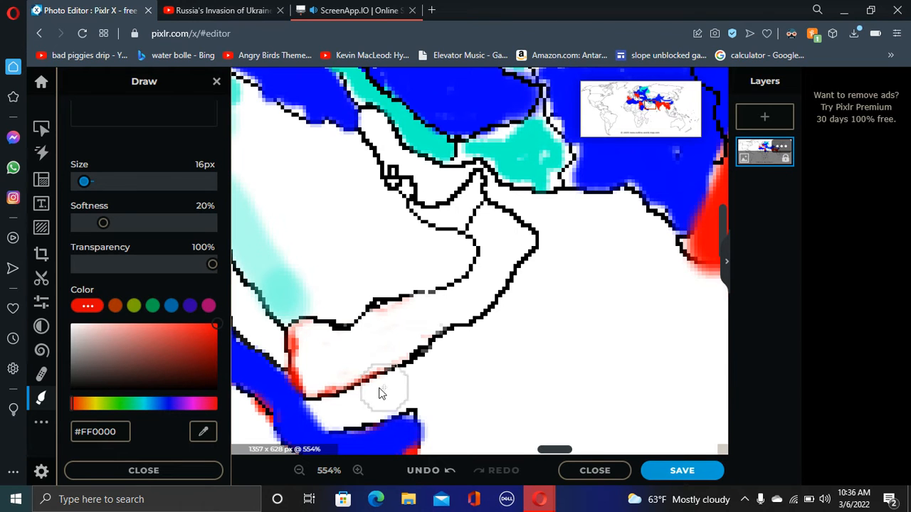
left_click_drag(381, 391, 452, 299)
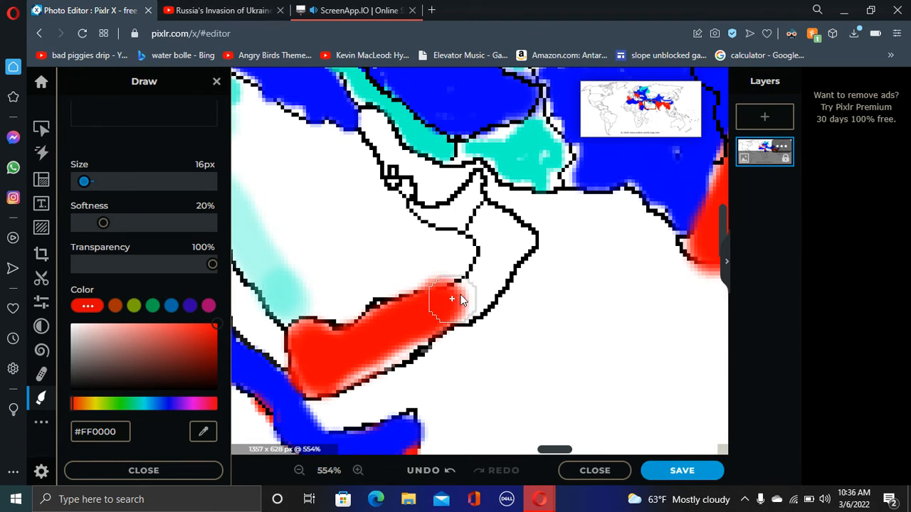
left_click_drag(452, 299, 424, 213)
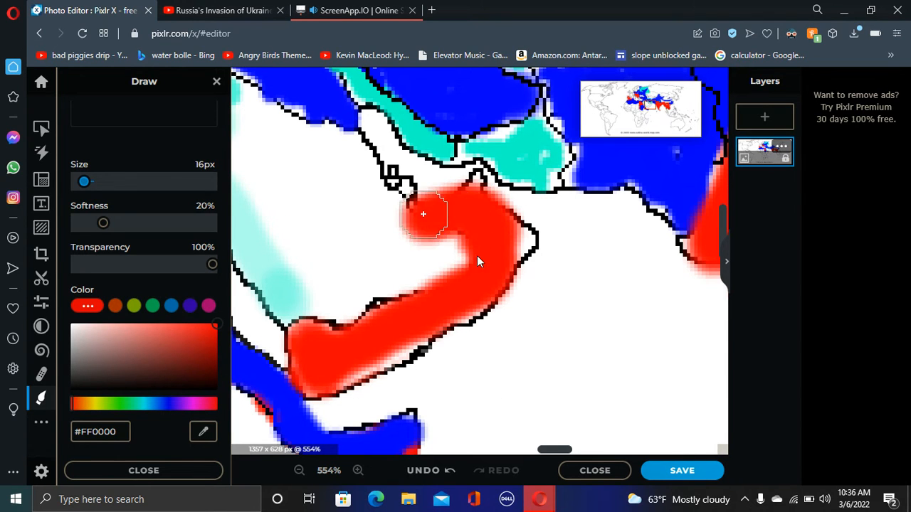
Undo the red strokes twice so Arabia is white again
left_click(298, 470)
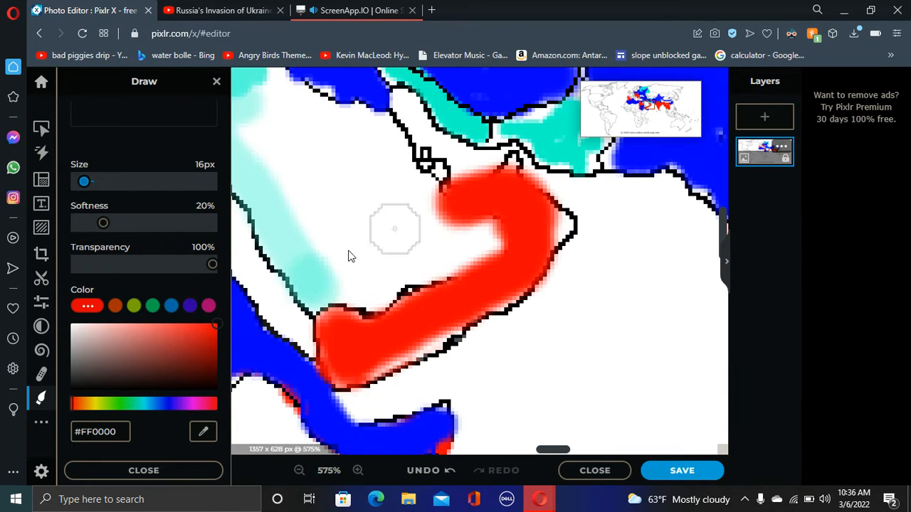
left_click(423, 470)
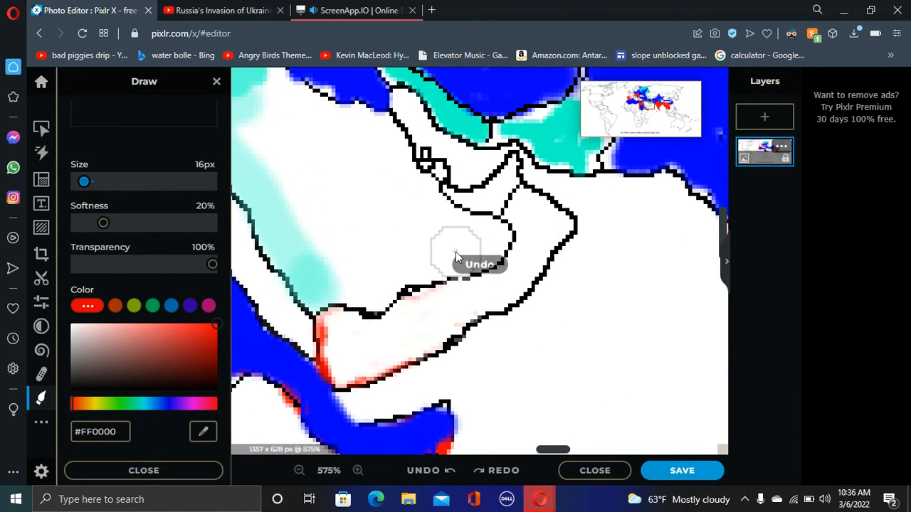
left_click(299, 470)
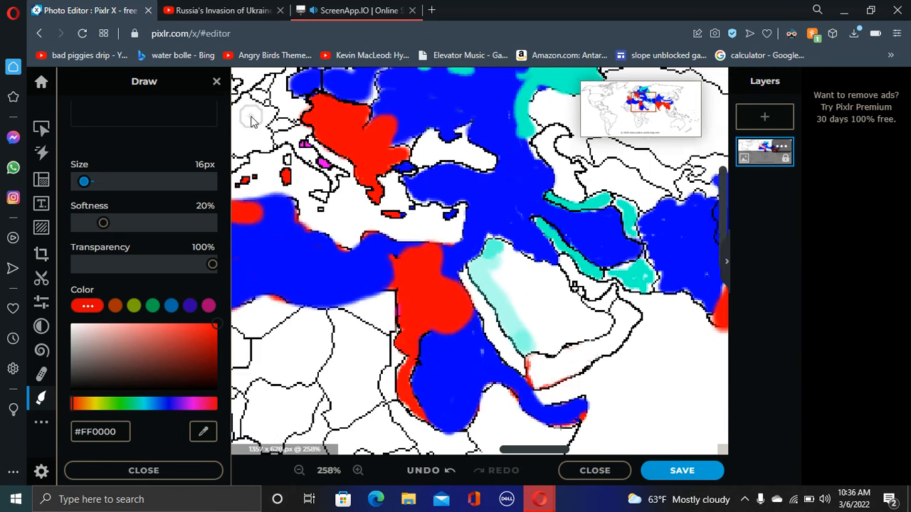
Fill the tiny magenta island shapes near Italy red with a 1px brush, then choose blue (#0200FF)
left_click(357, 471)
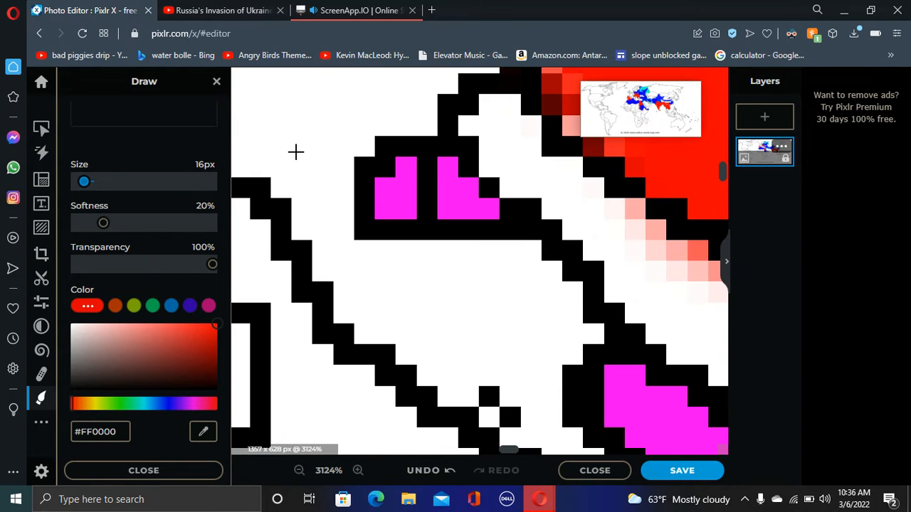
left_click_drag(83, 182, 75, 182)
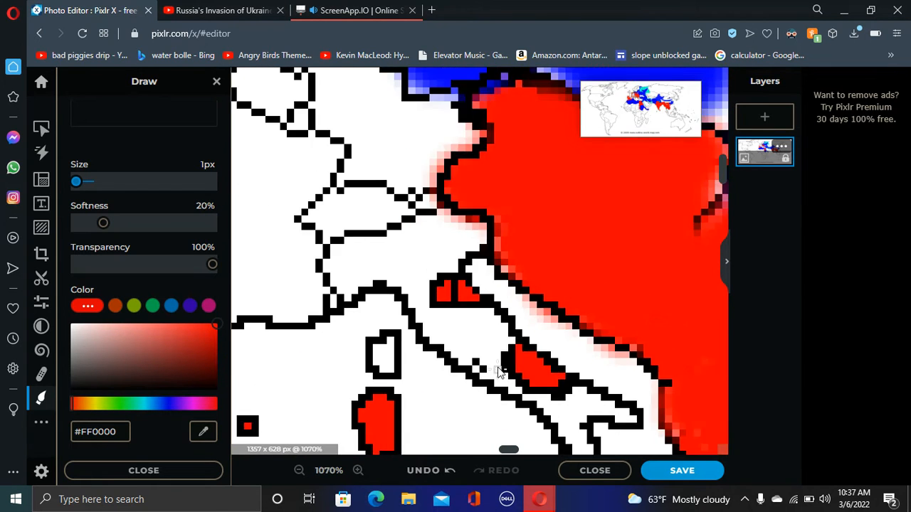
left_click(299, 470)
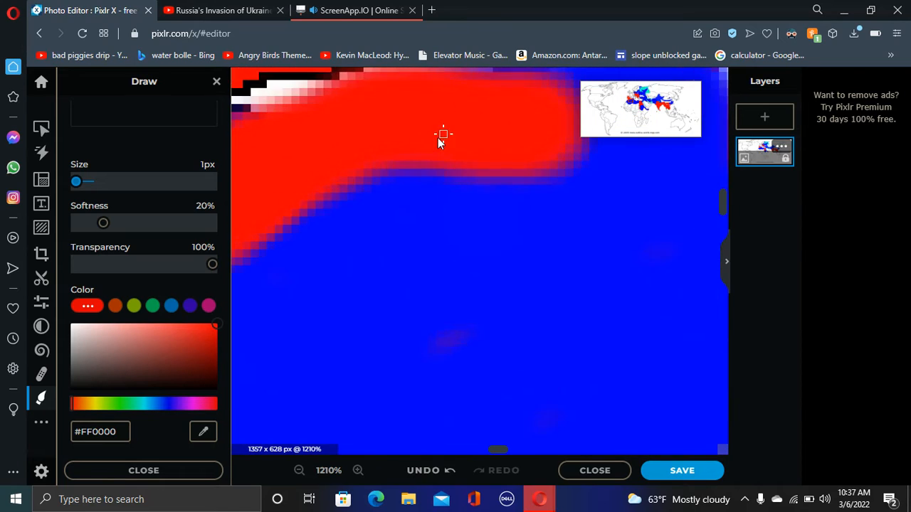
left_click(358, 471)
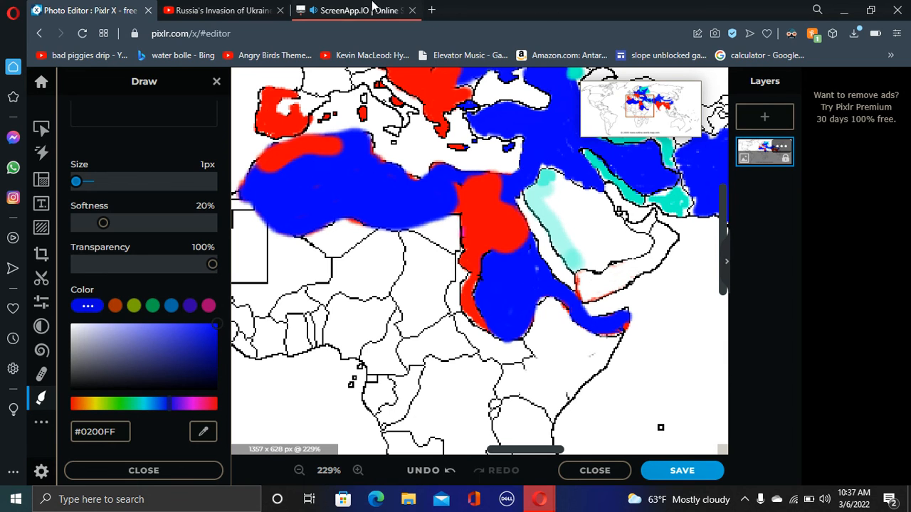
mouse_move(431, 9)
type("what is rt")
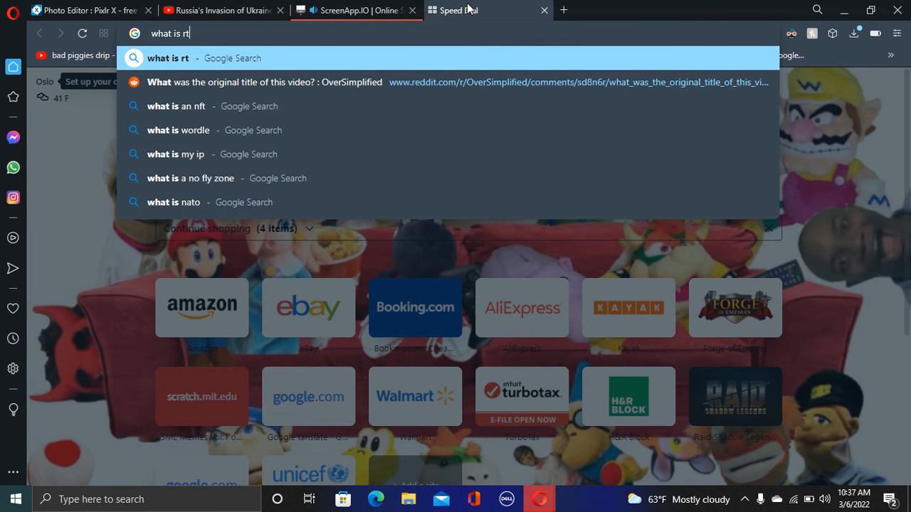
Search 'what is the capital of egypt', see Cairo, and return to ScreenApp.IO
key("BackSpace")
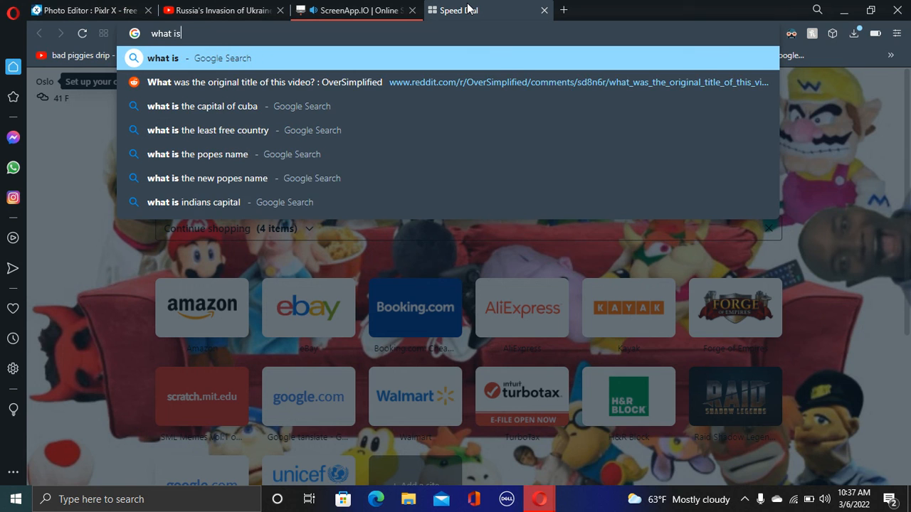
type("the capitao of egypt")
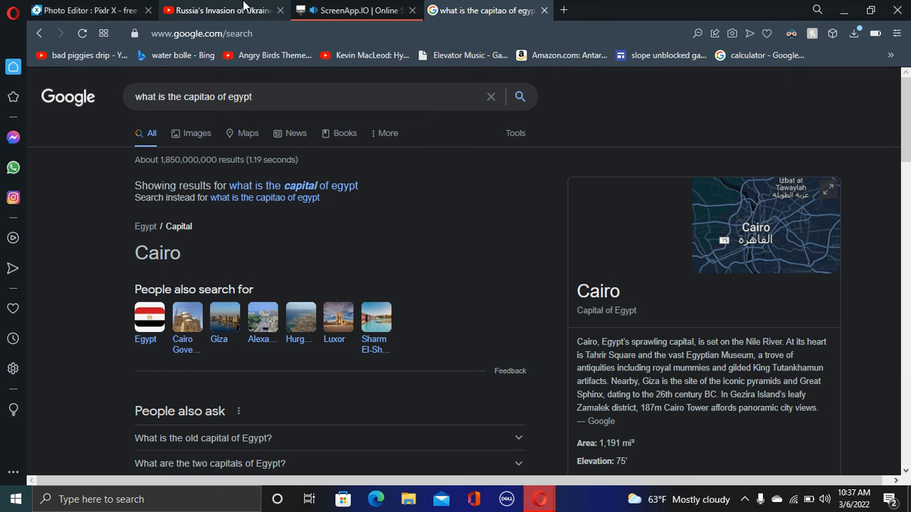
left_click(354, 10)
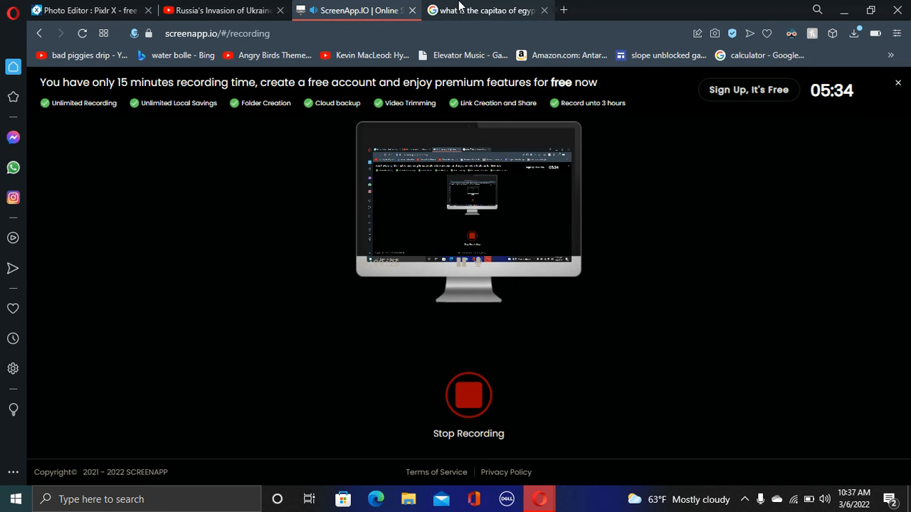